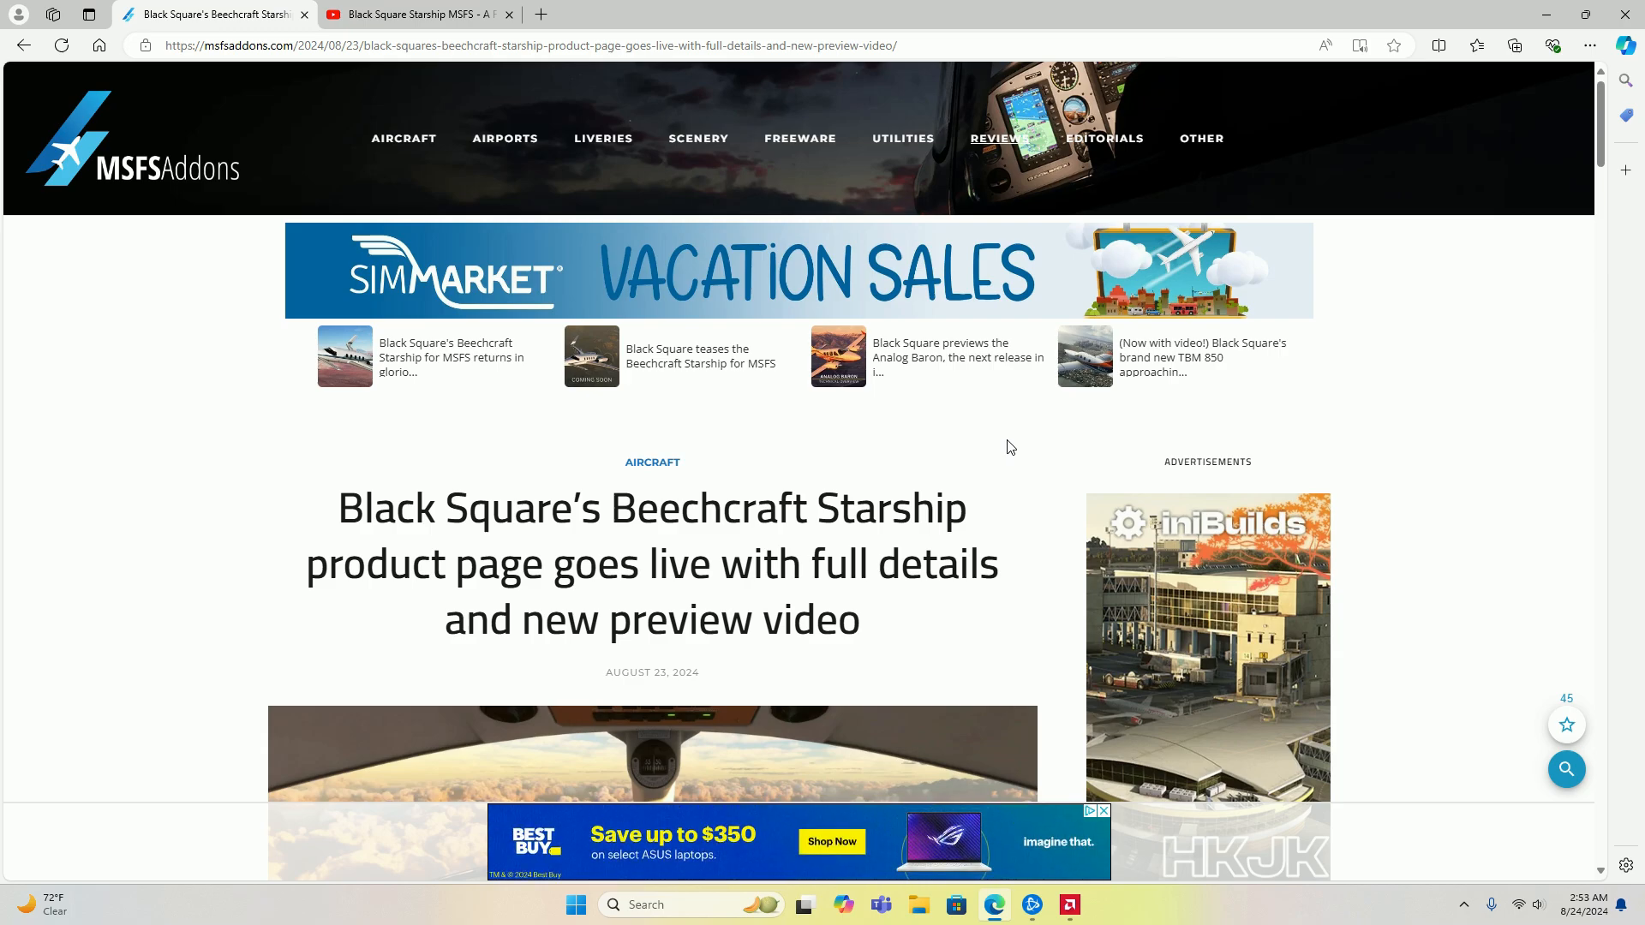
mouse_move(993, 456)
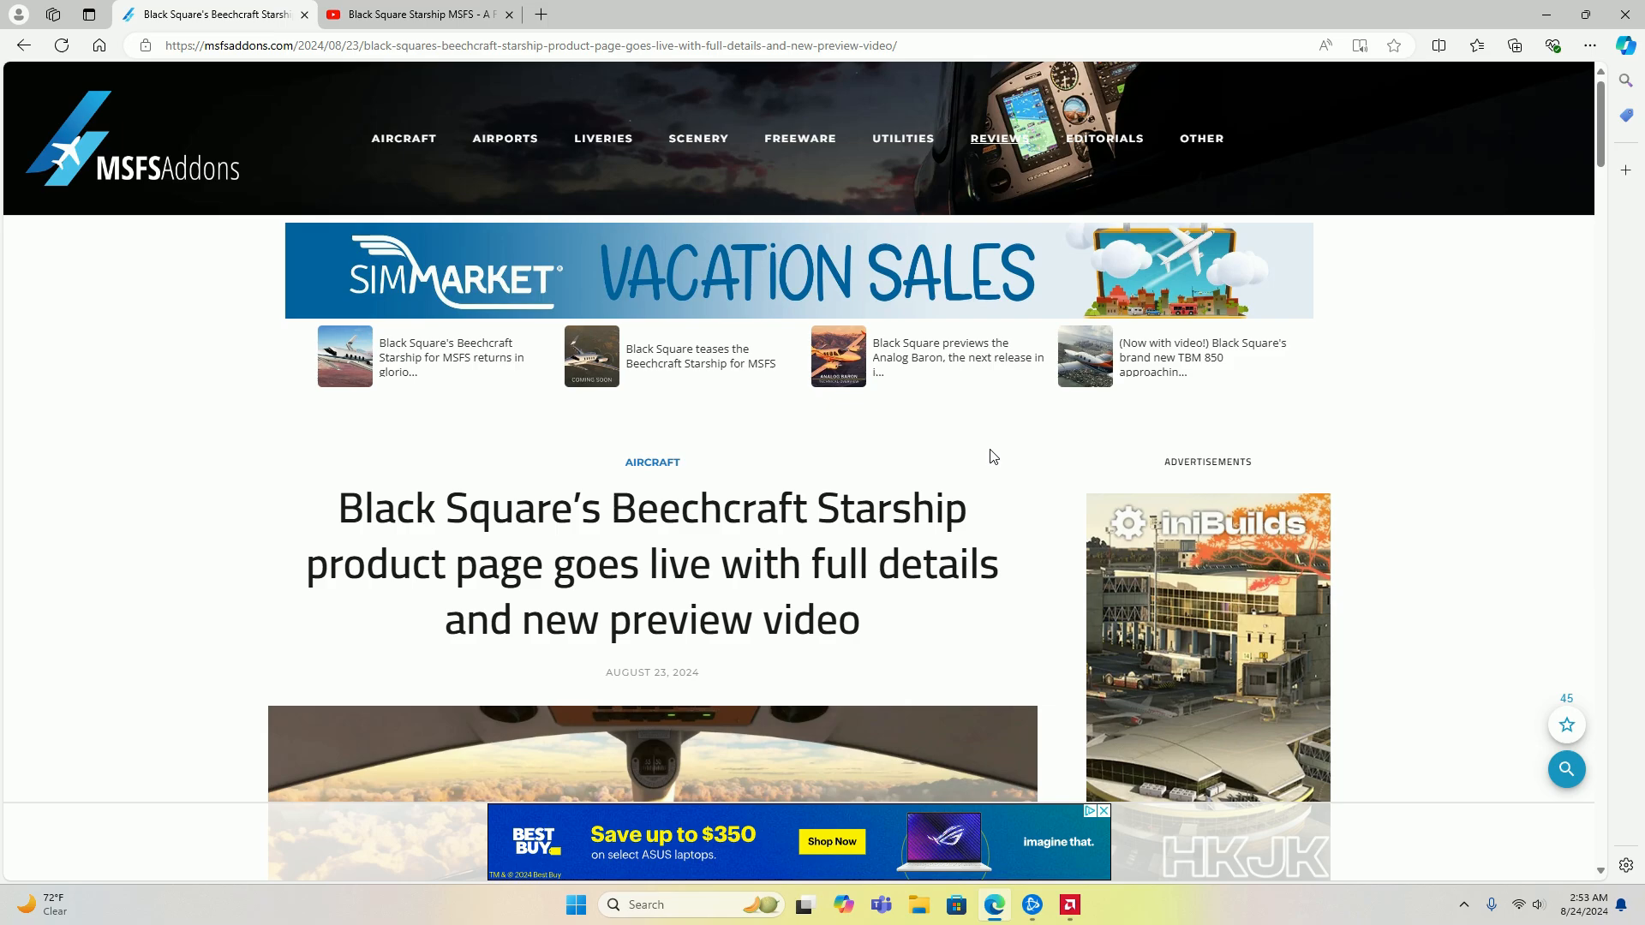
mouse_move(1010, 450)
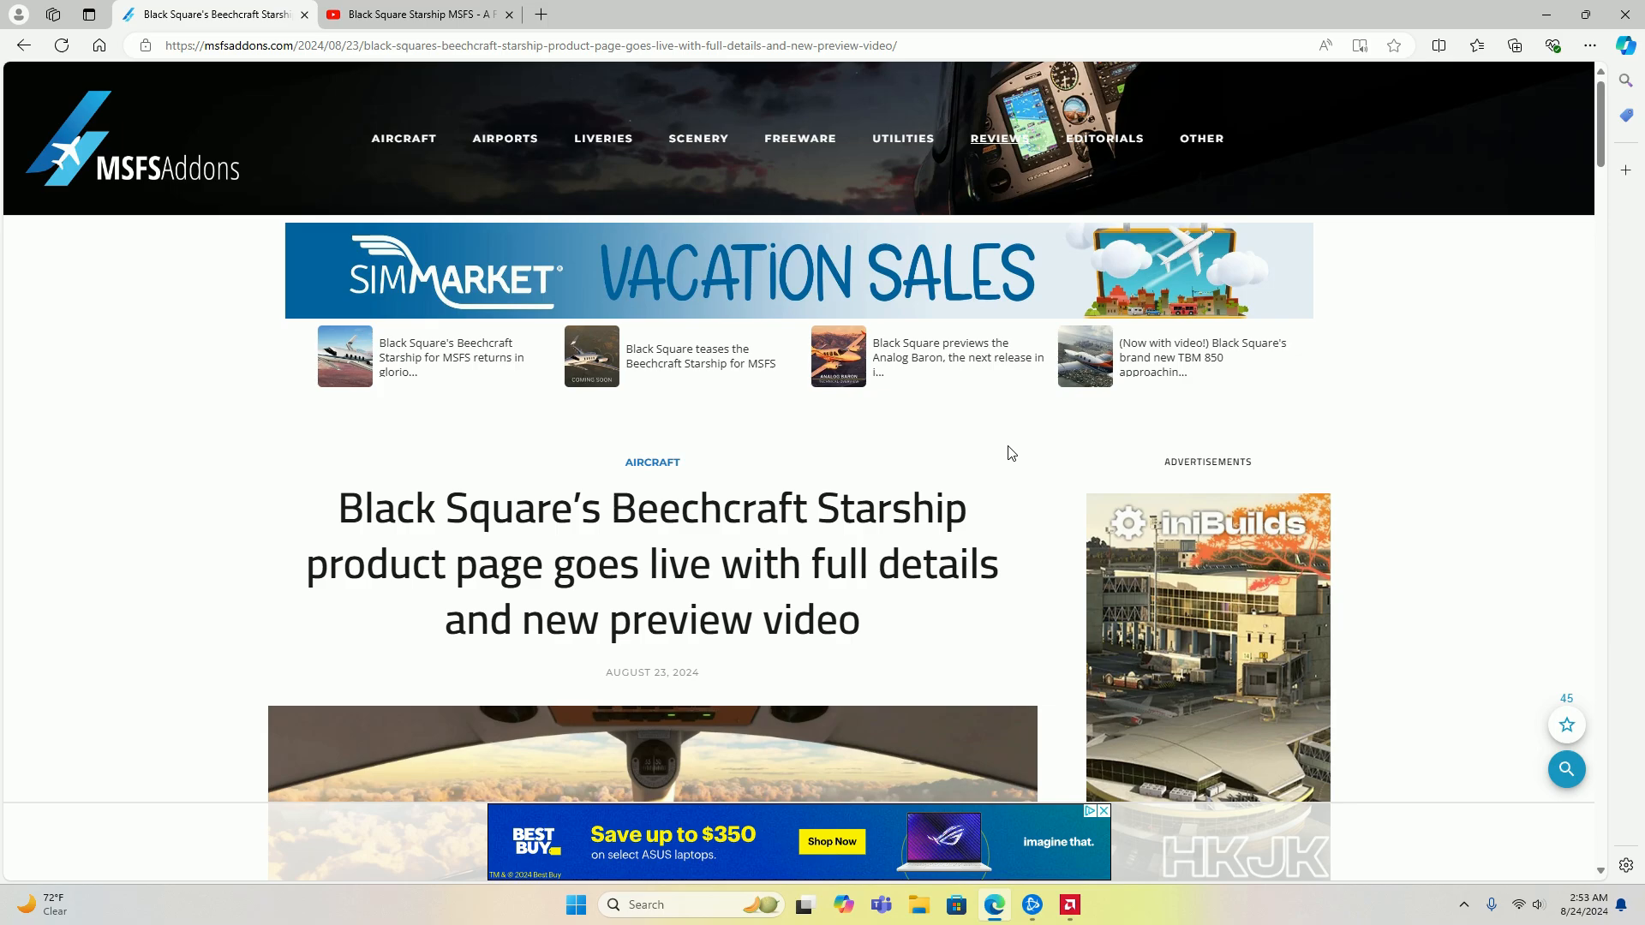
Step: Scroll through the Starship article's intro and features list to the embedded YouTube first-look video
scroll("down", 3)
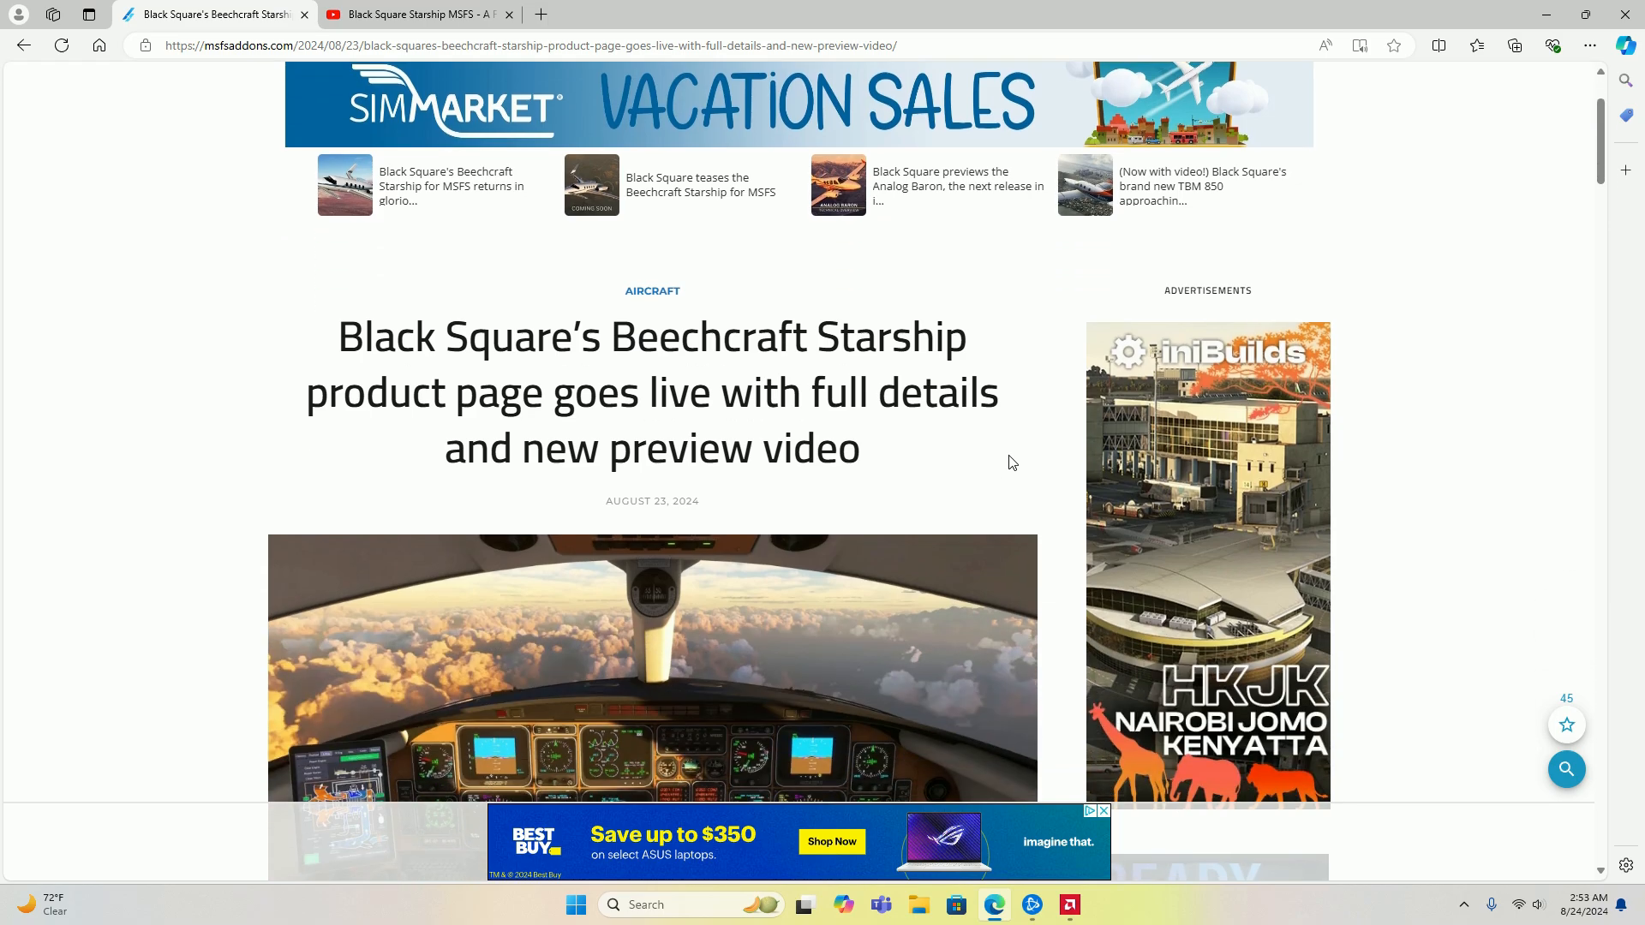
scroll("down", 3)
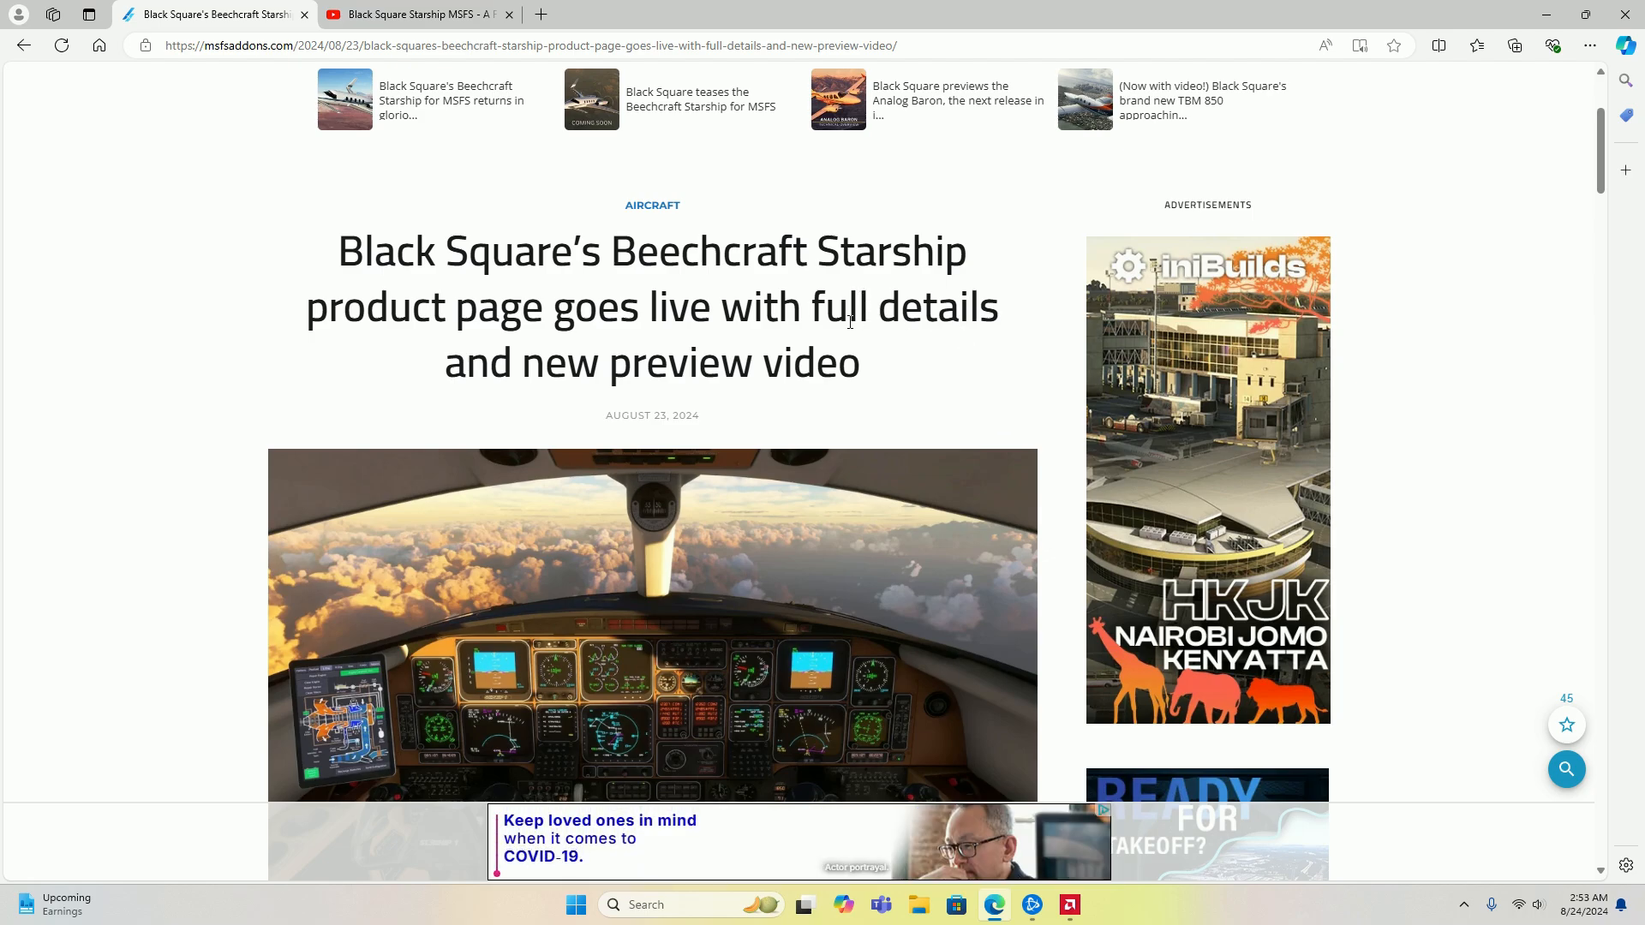
scroll("down", 3)
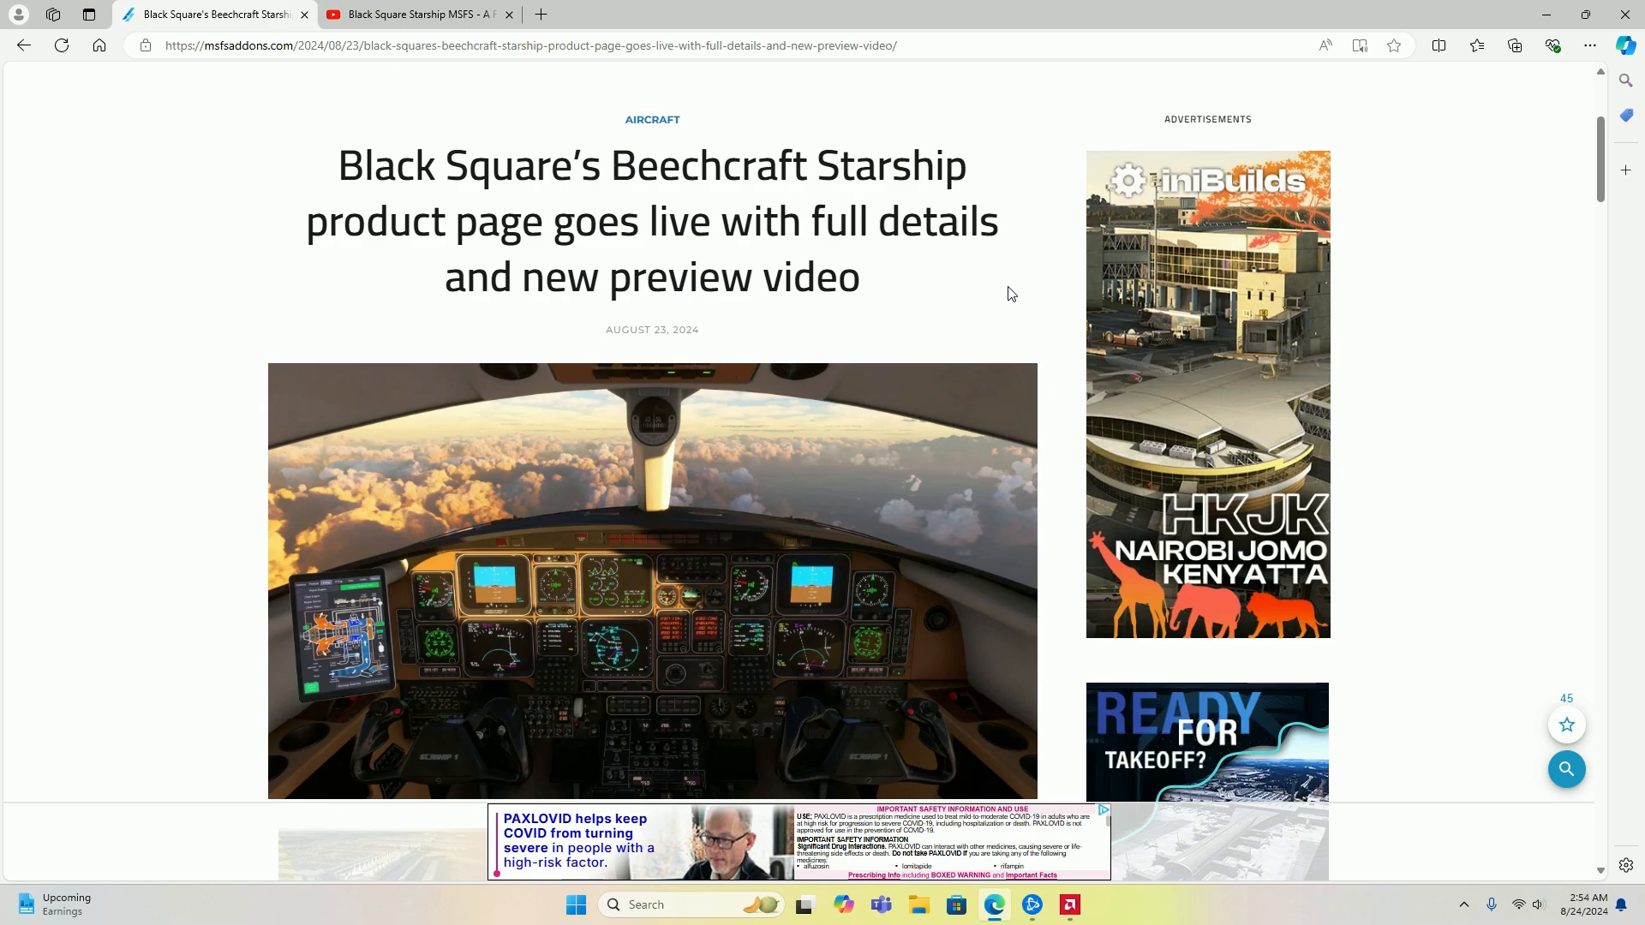
scroll("down", 3)
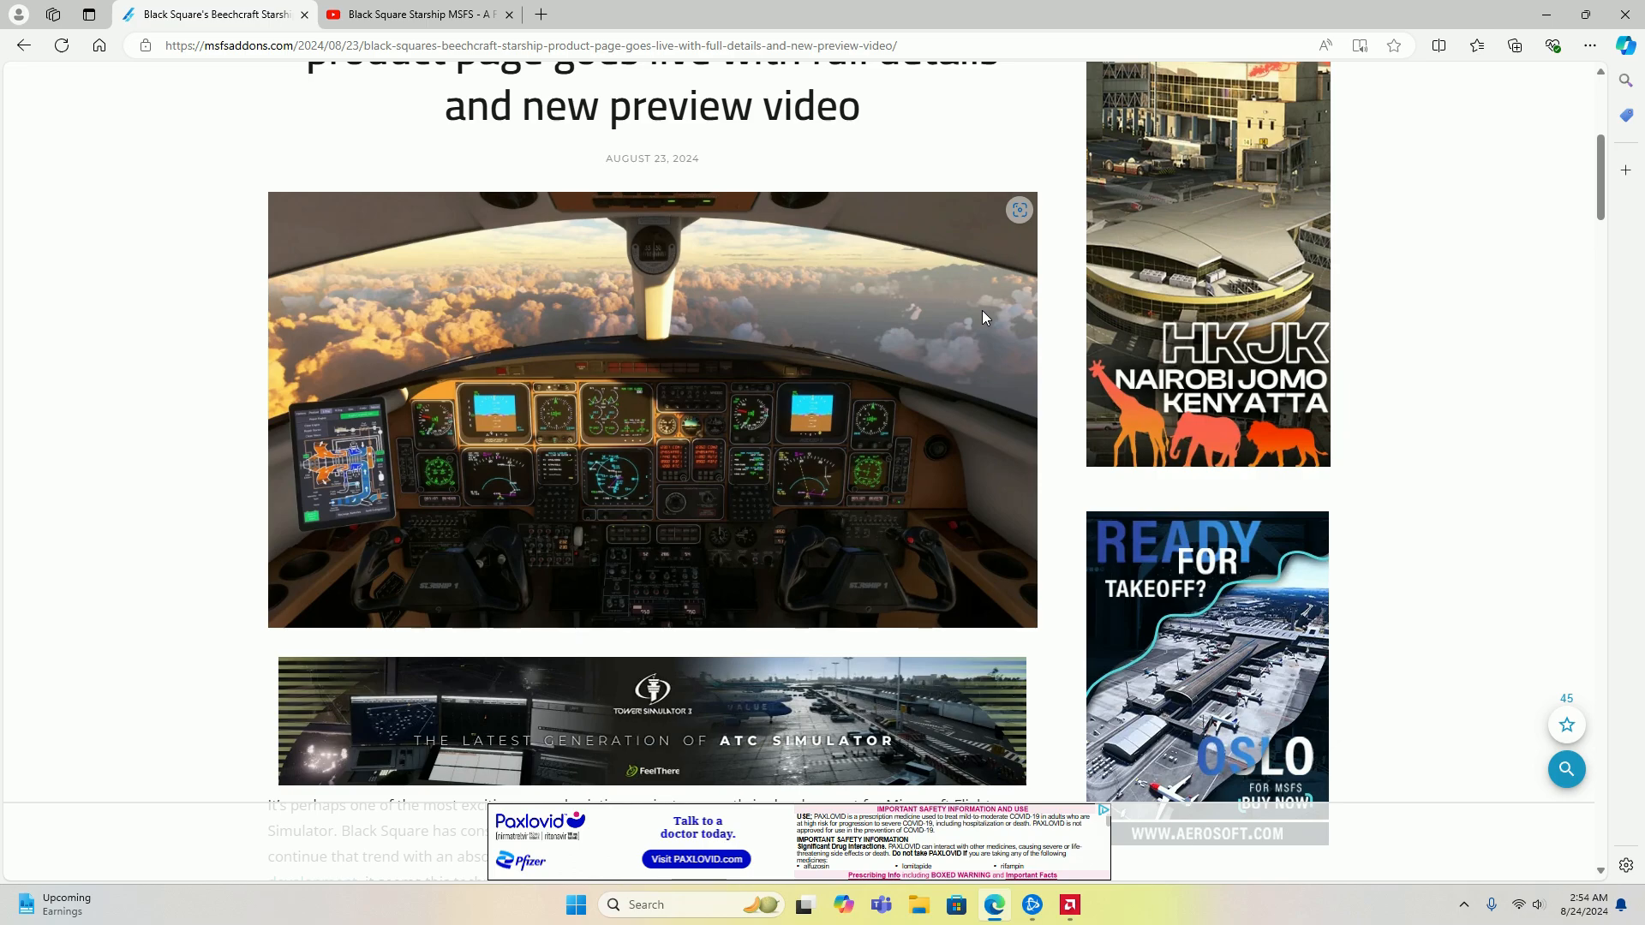
scroll("up", 3)
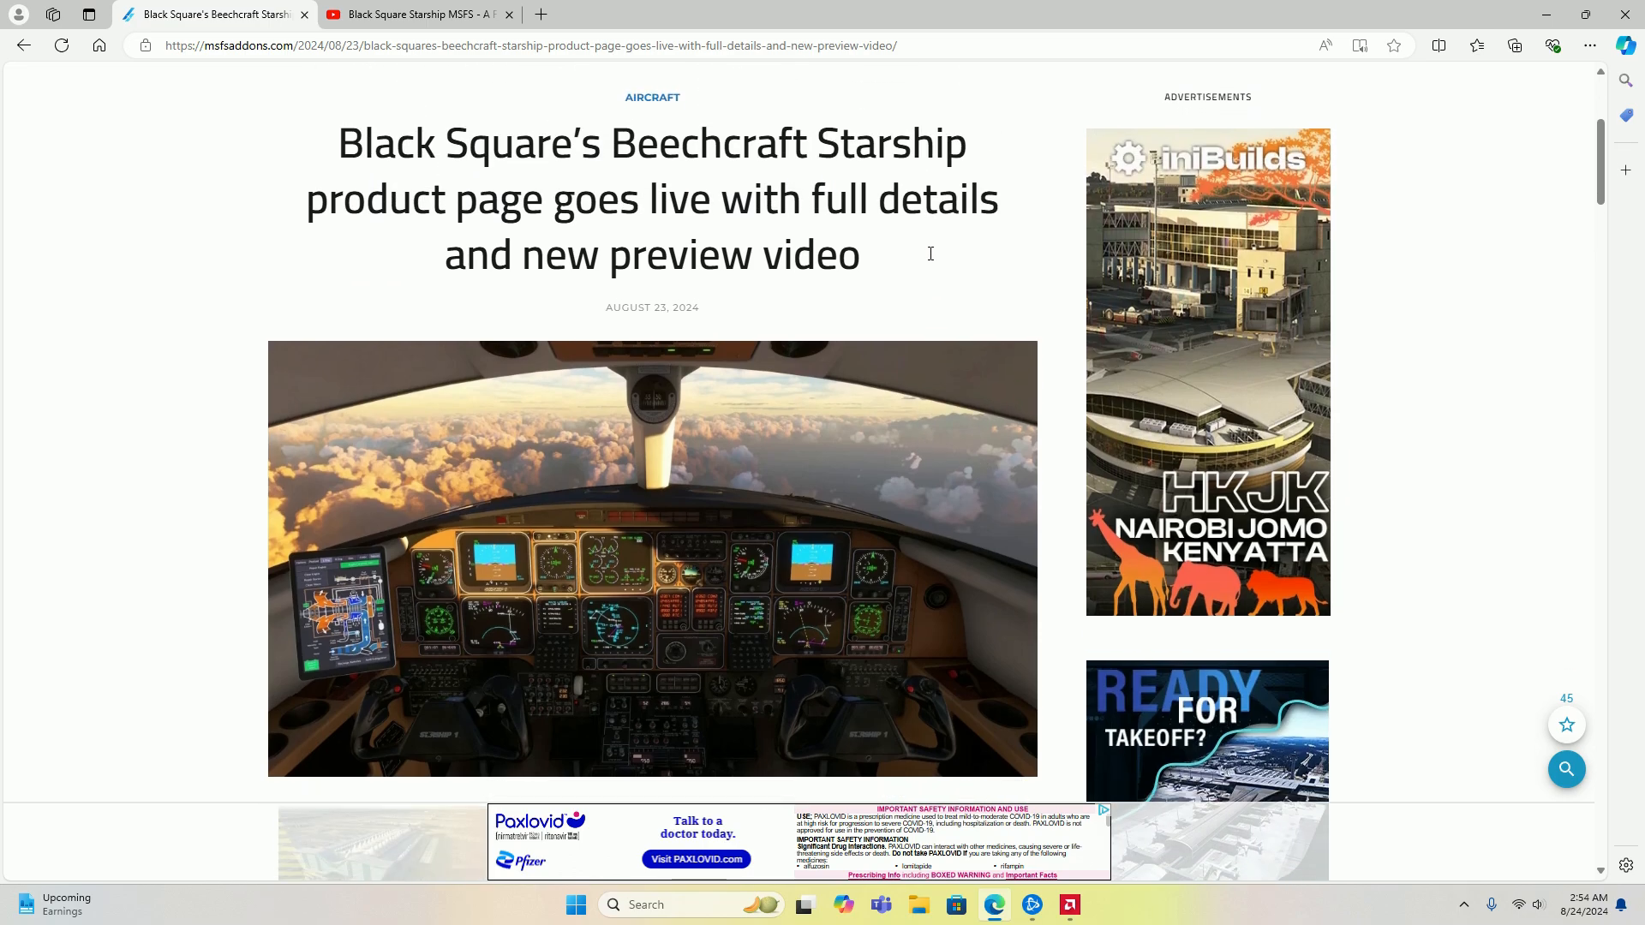
scroll("down", 3)
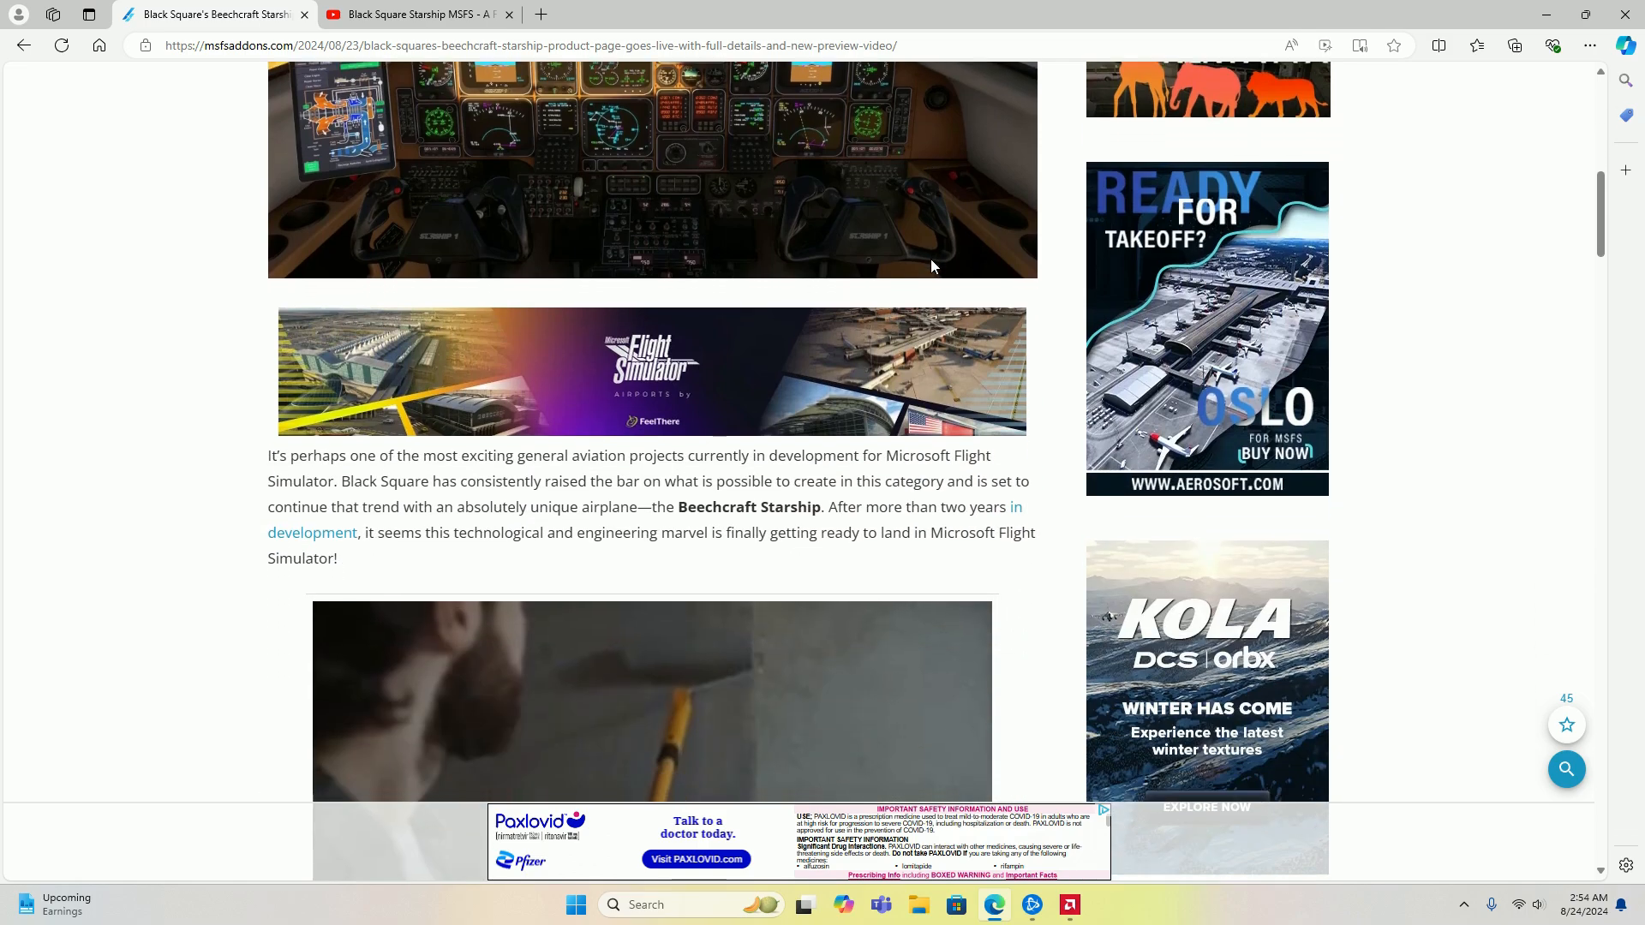
scroll("down", 3)
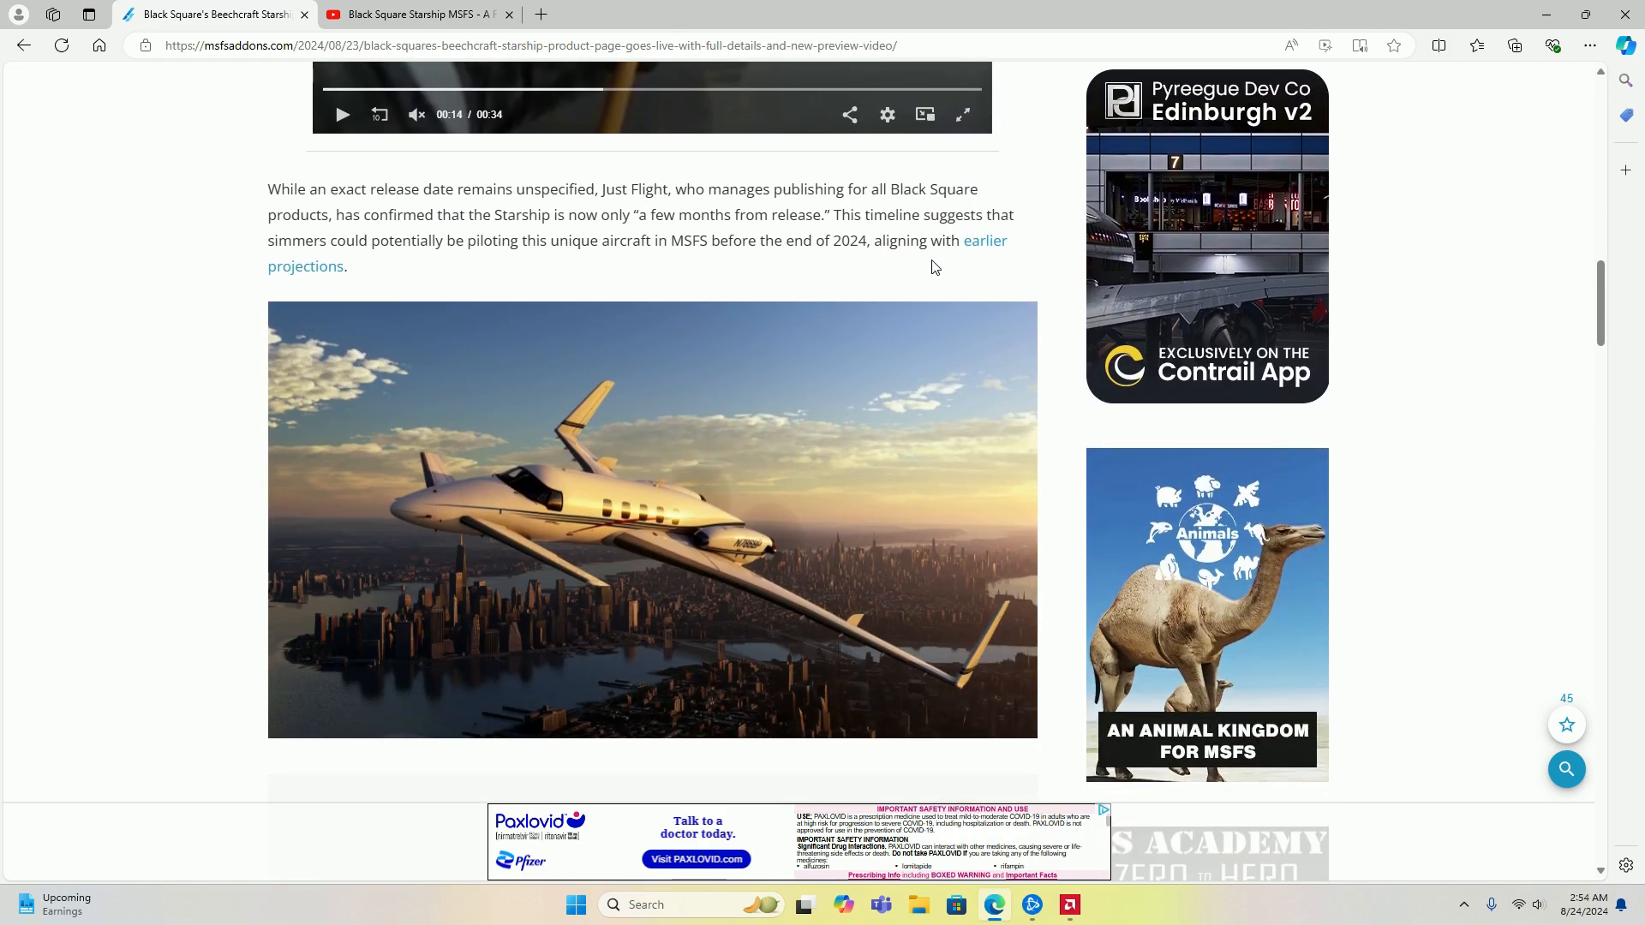
mouse_move(853, 456)
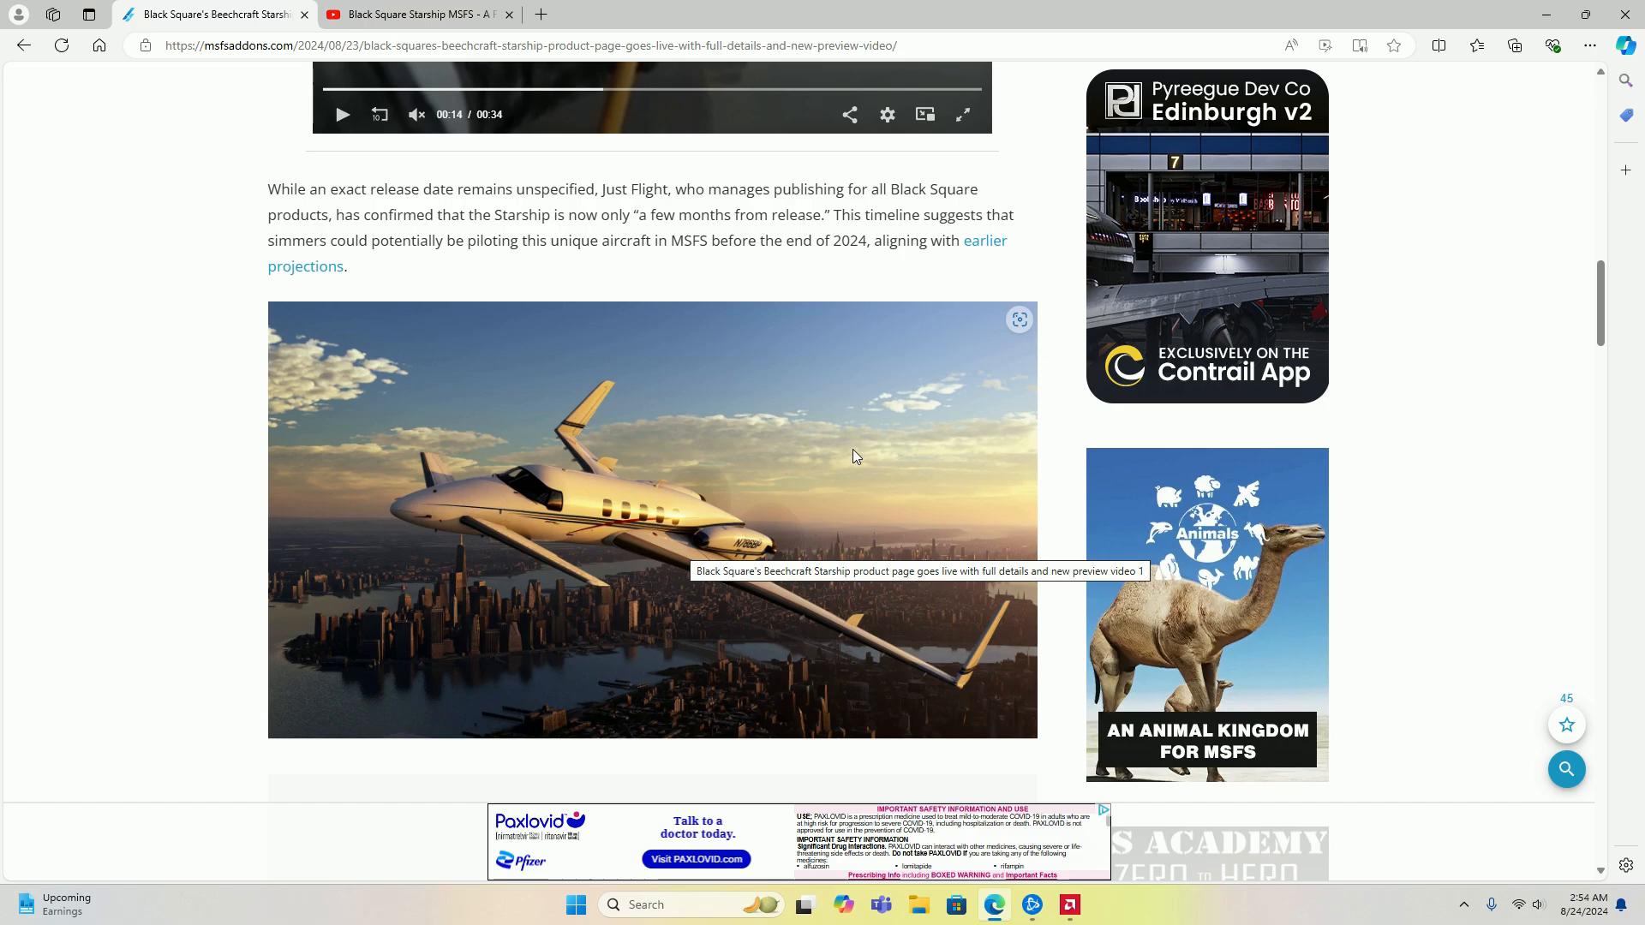
scroll("down", 3)
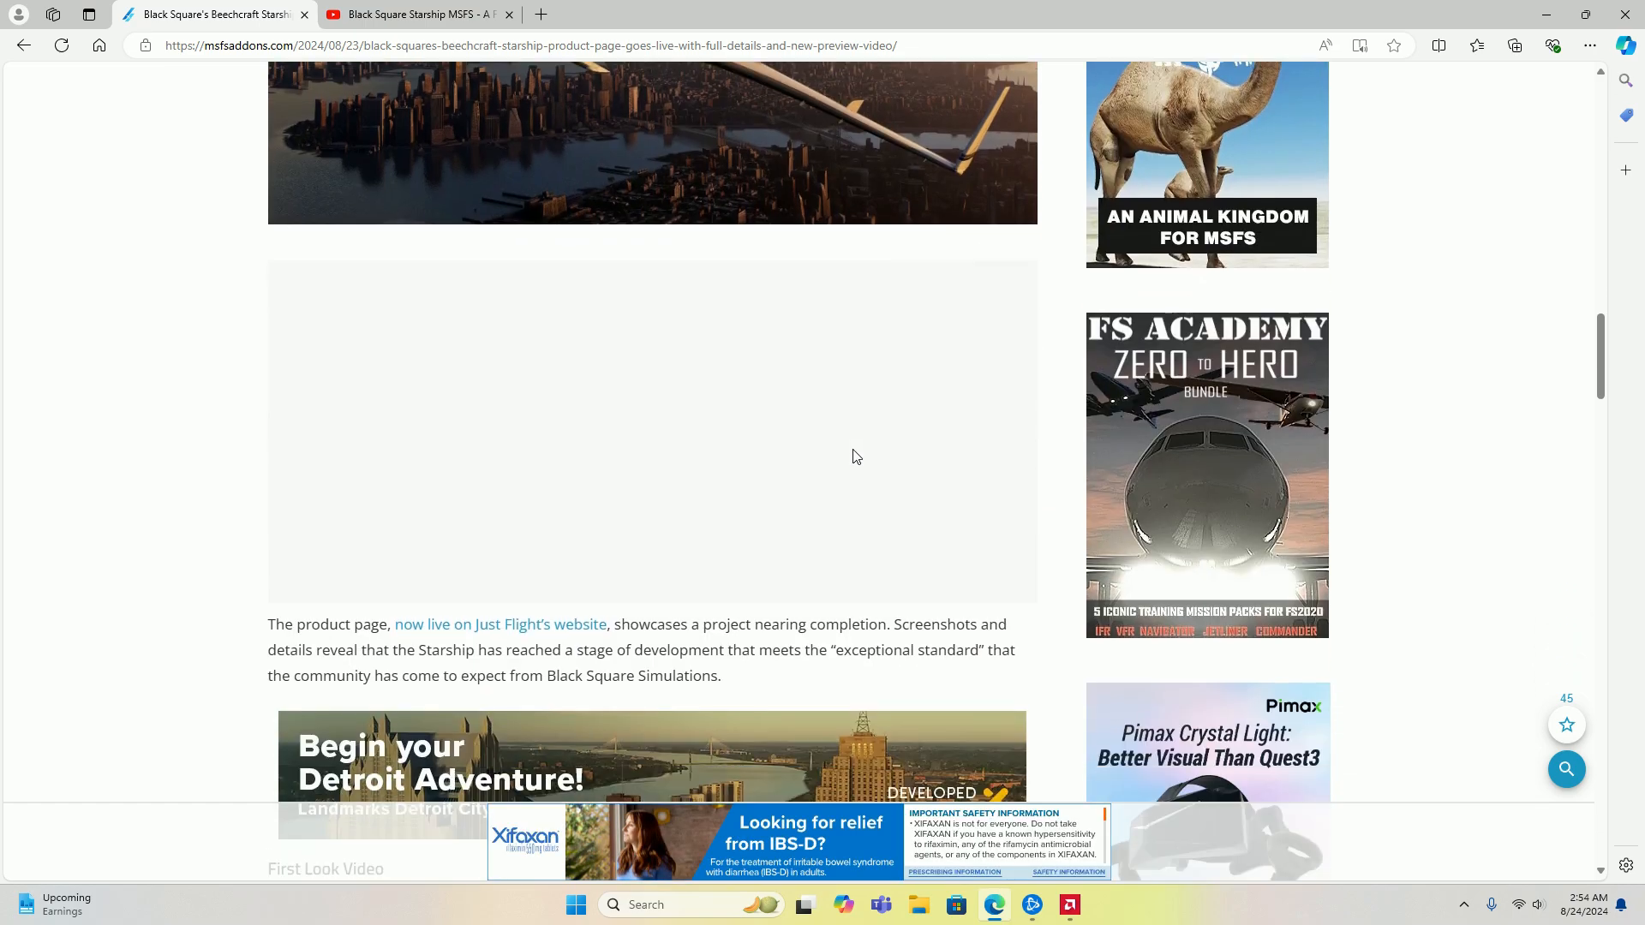
scroll("down", 3)
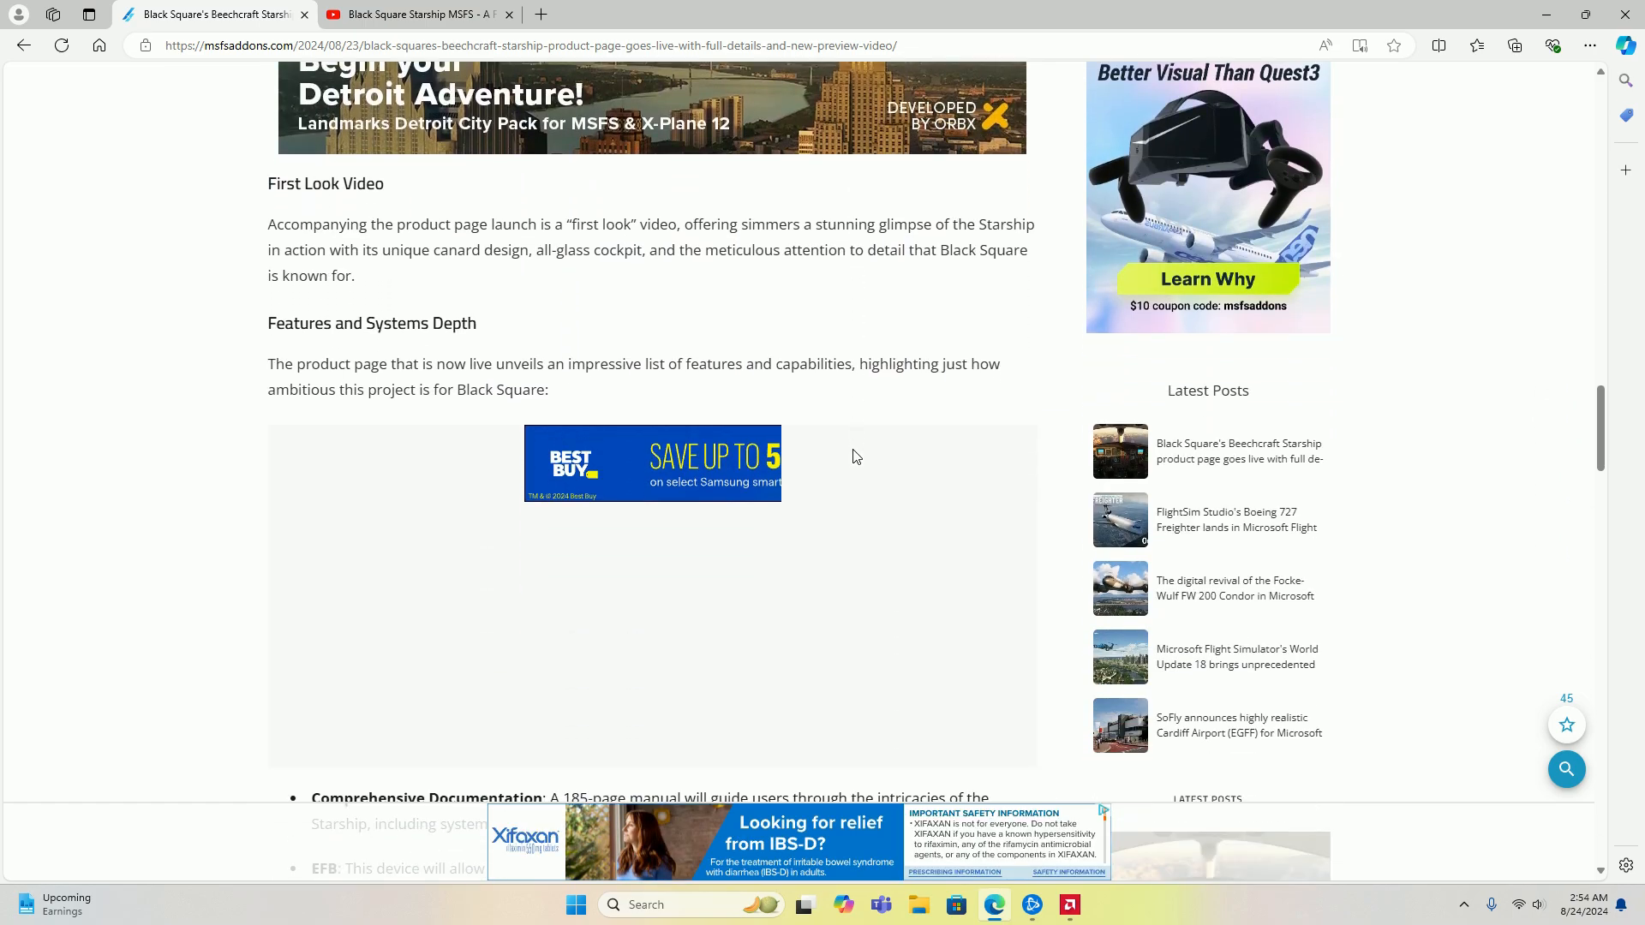
scroll("down", 3)
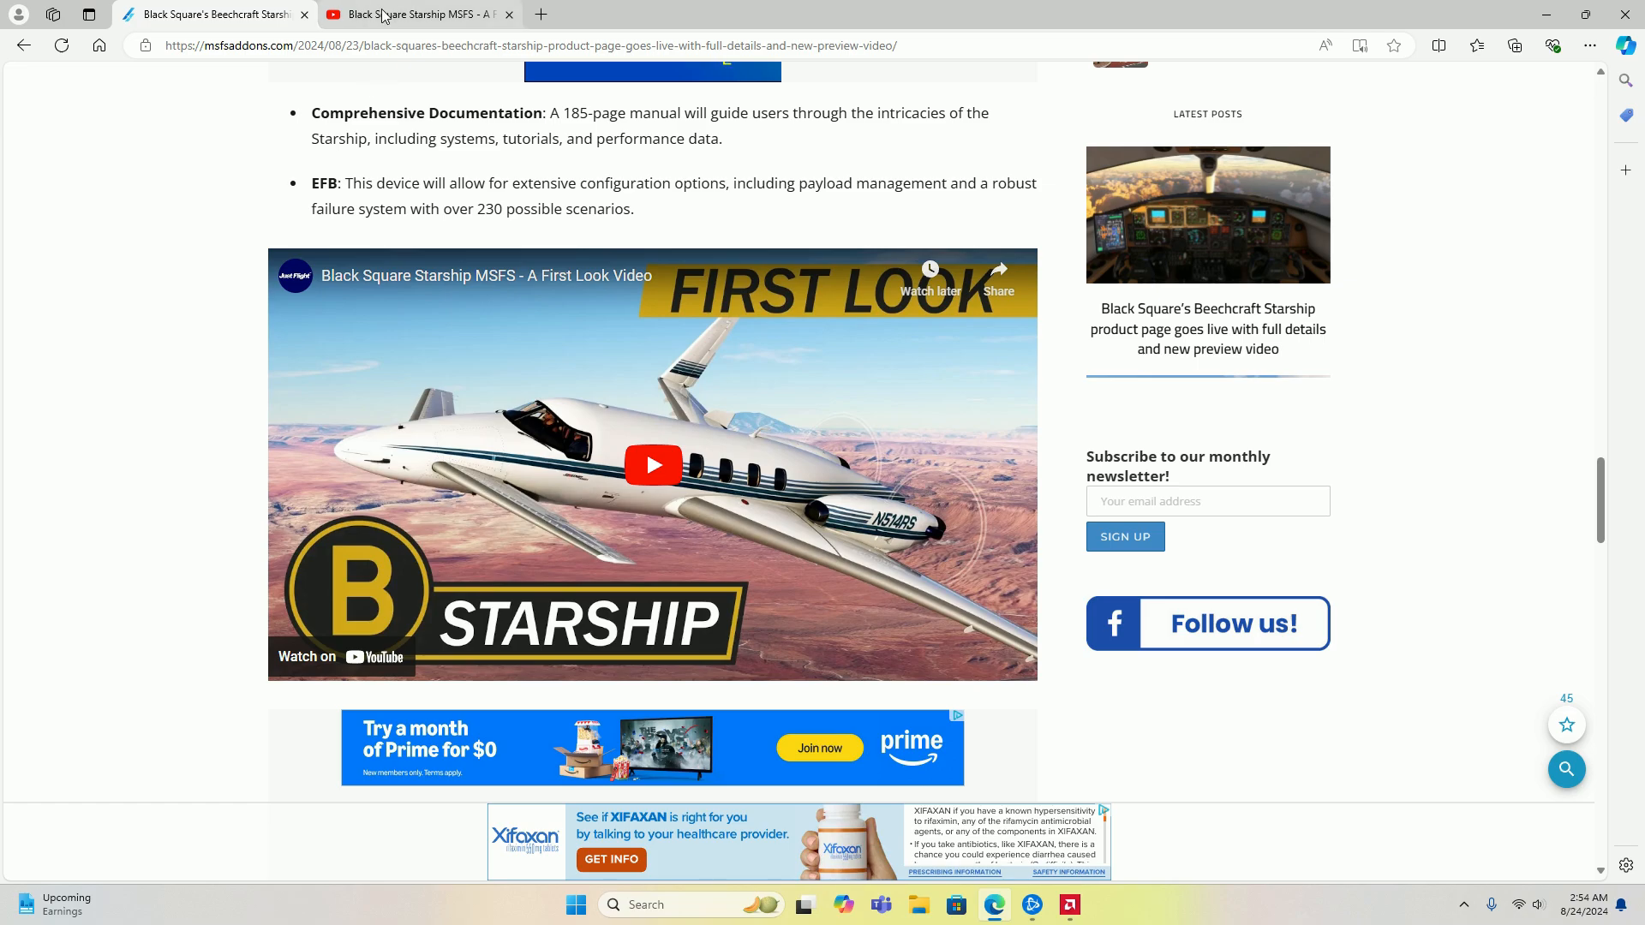
mouse_move(410, 14)
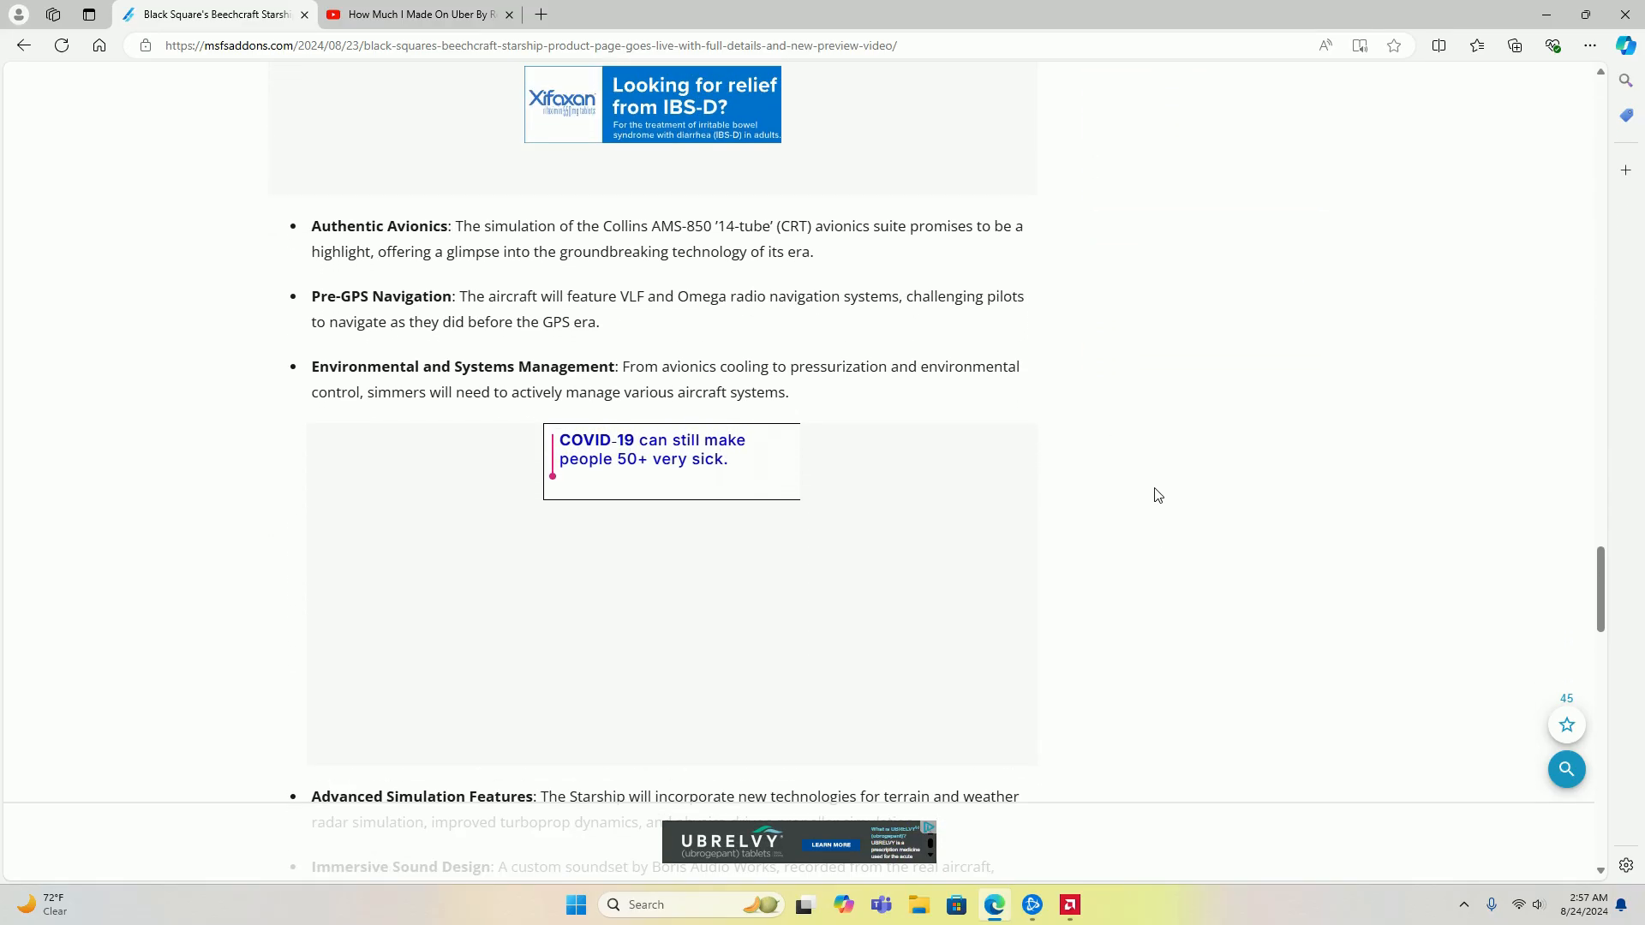
Step: Advance the cockpit screenshot gallery and scroll on through the closing remarks to the related articles
scroll("down", 3)
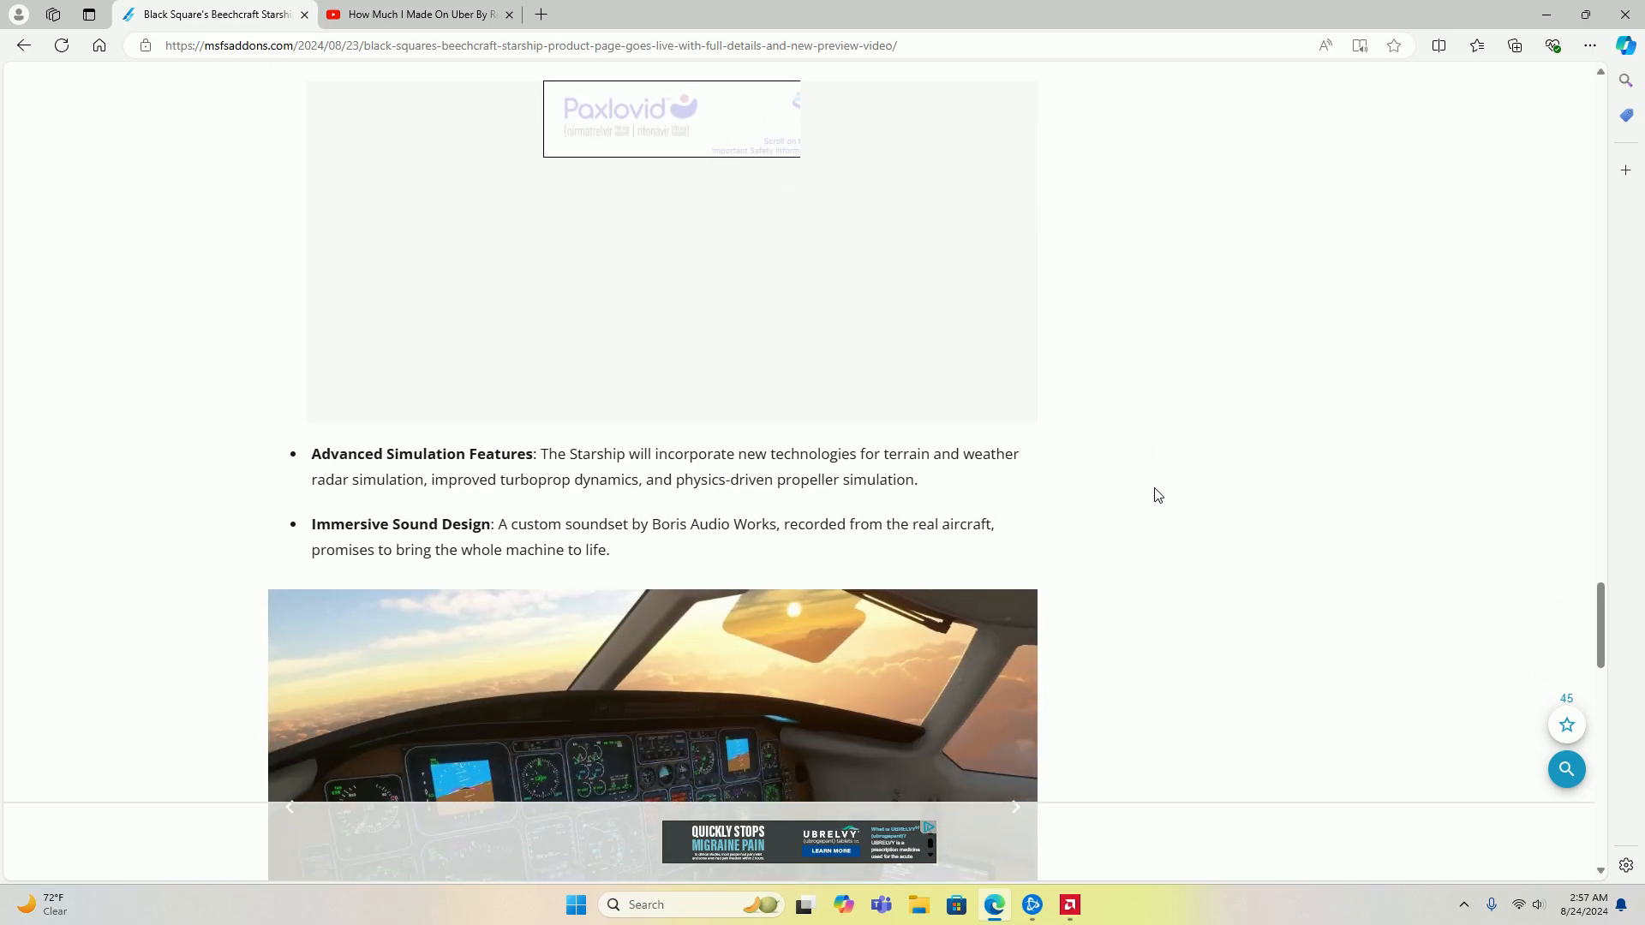
scroll("down", 3)
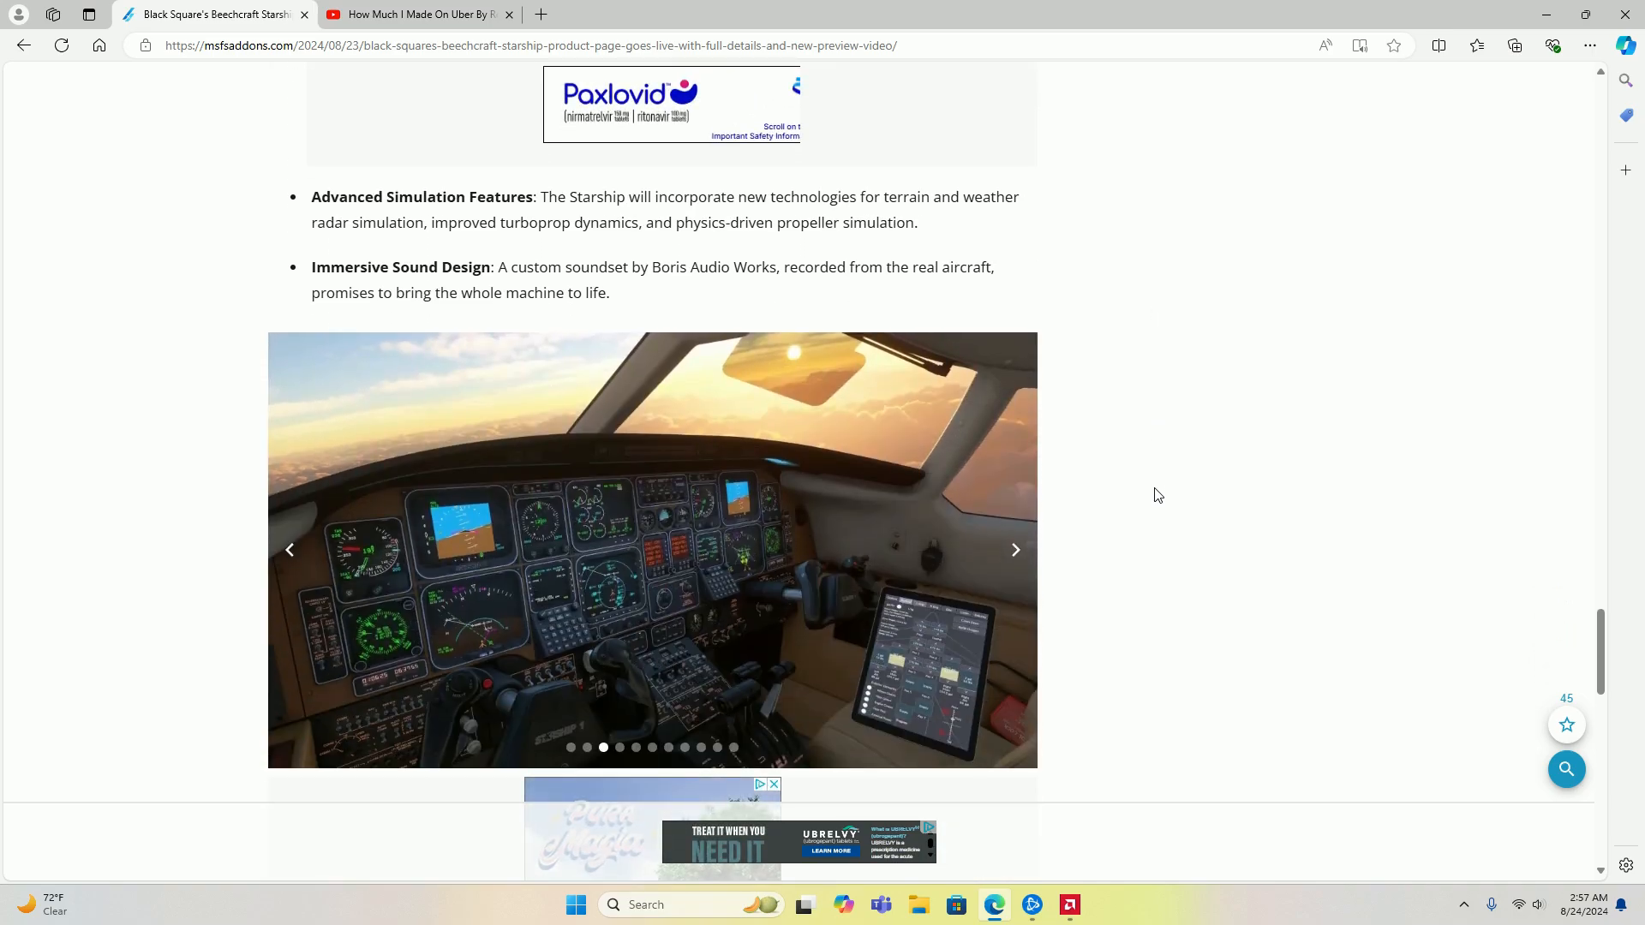
left_click(1012, 550)
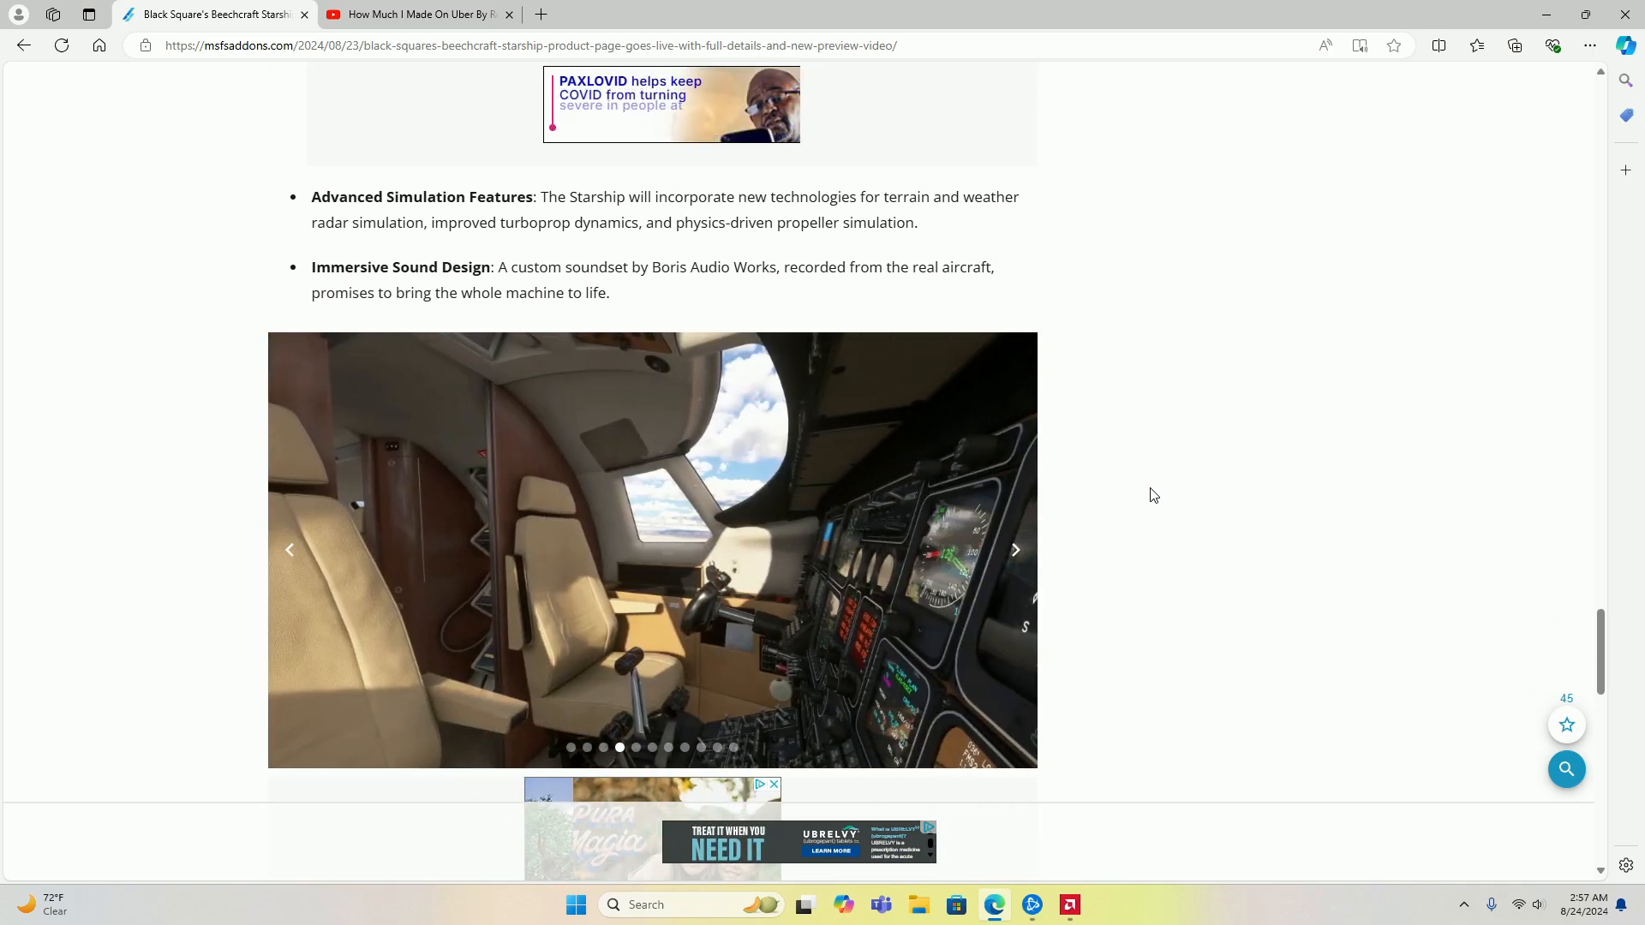
scroll("down", 3)
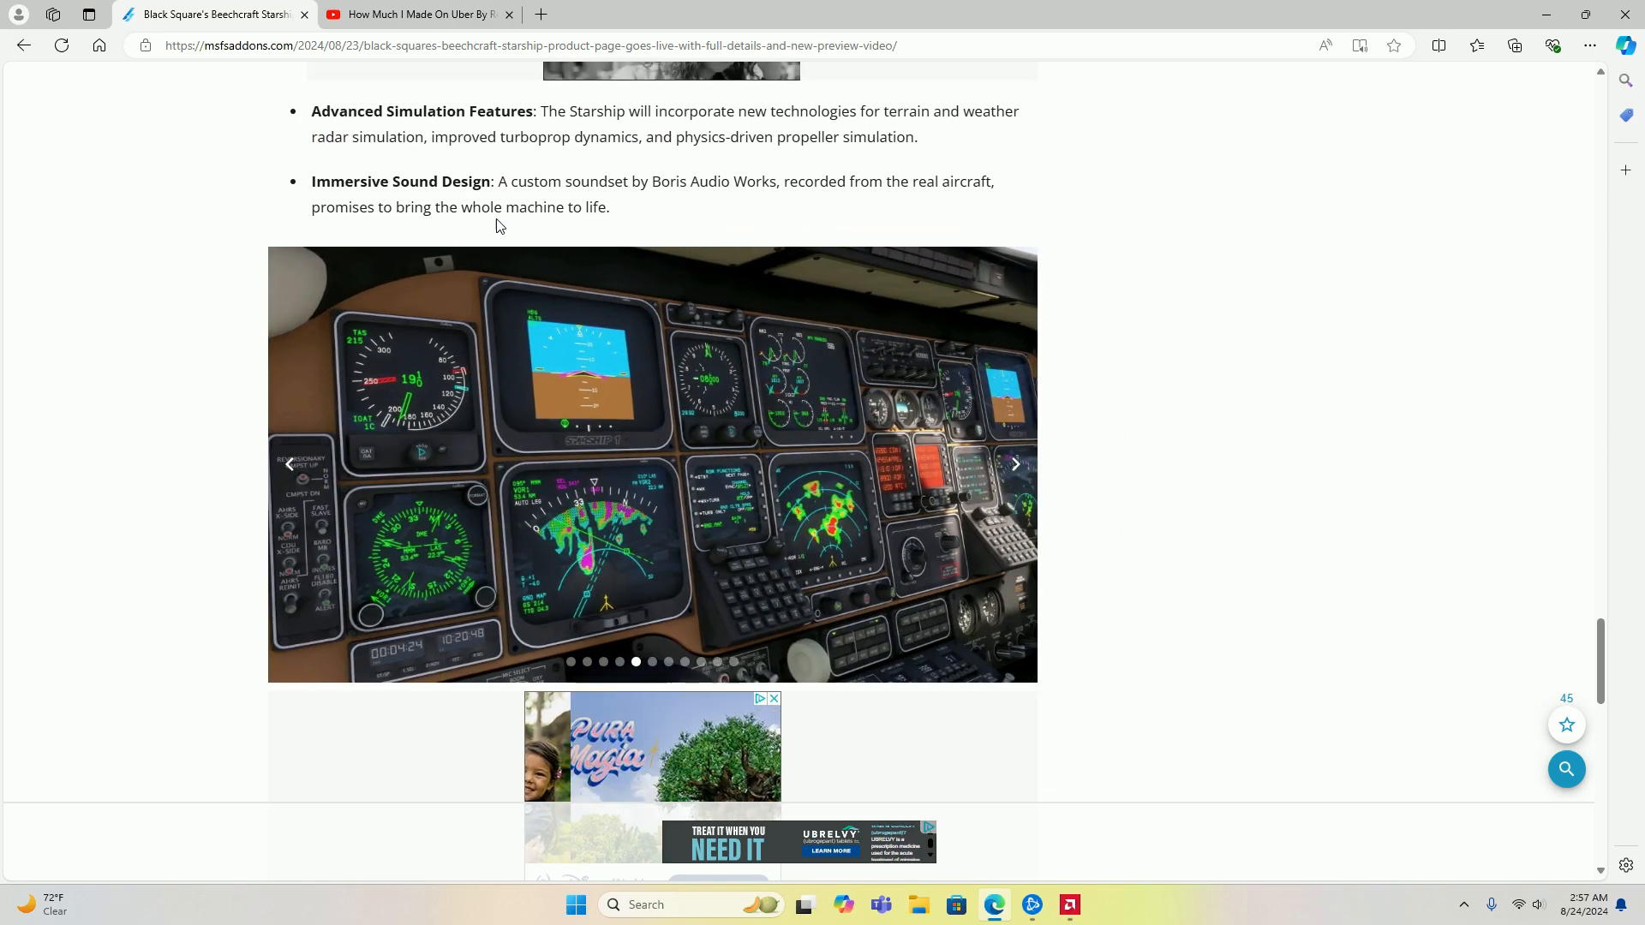
scroll("down", 3)
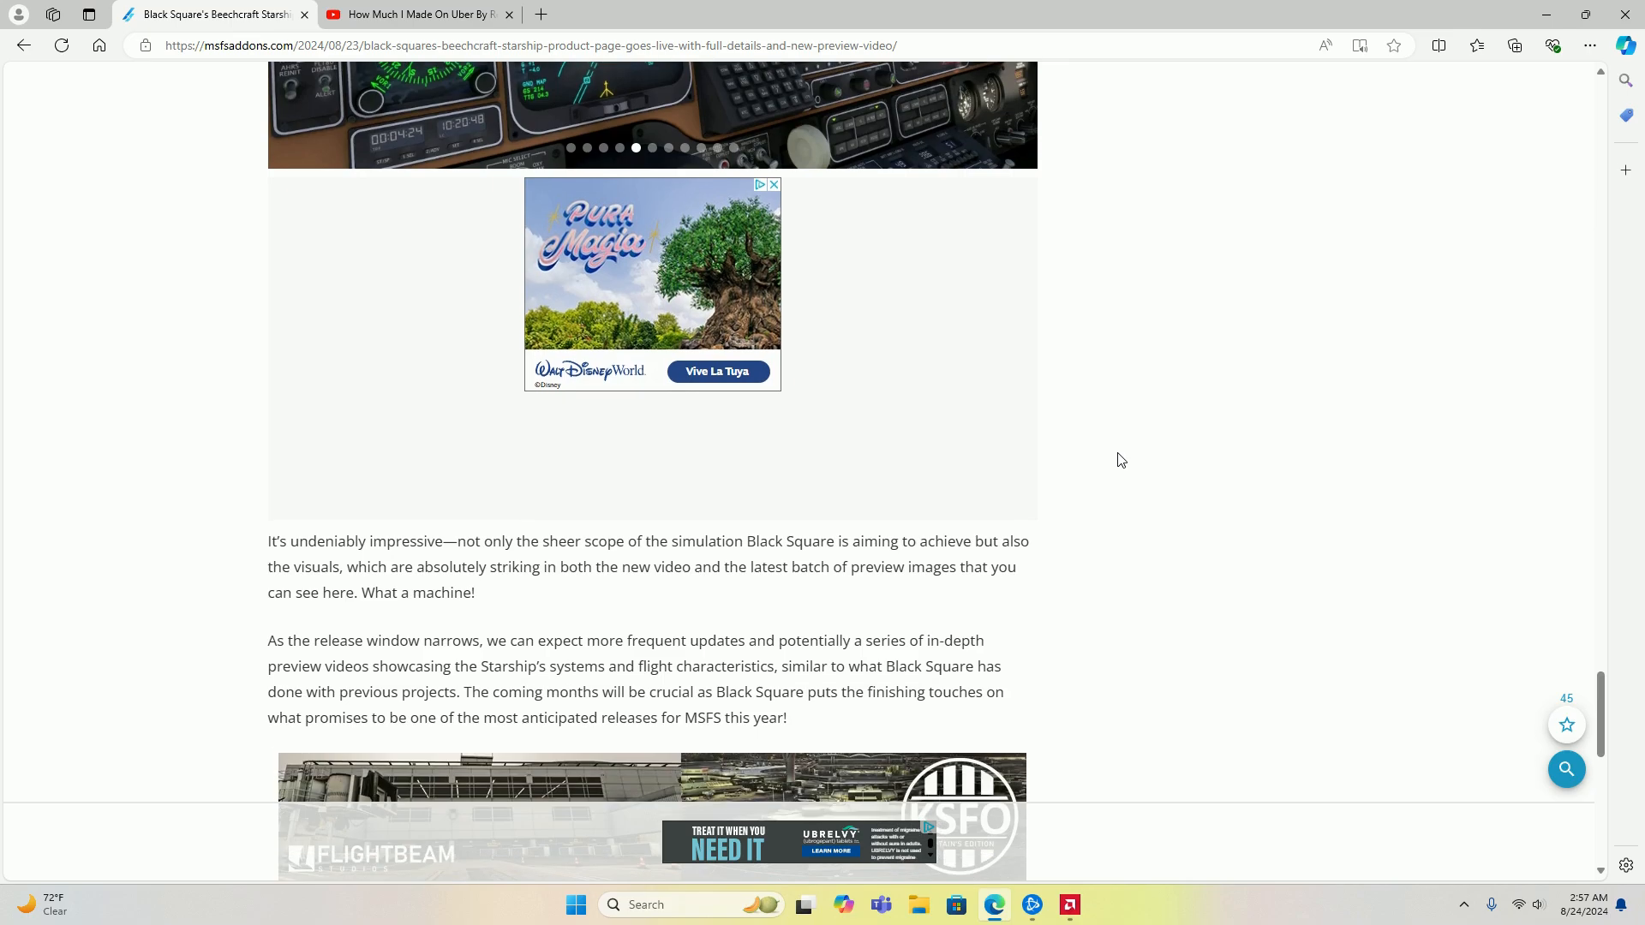
scroll("down", 3)
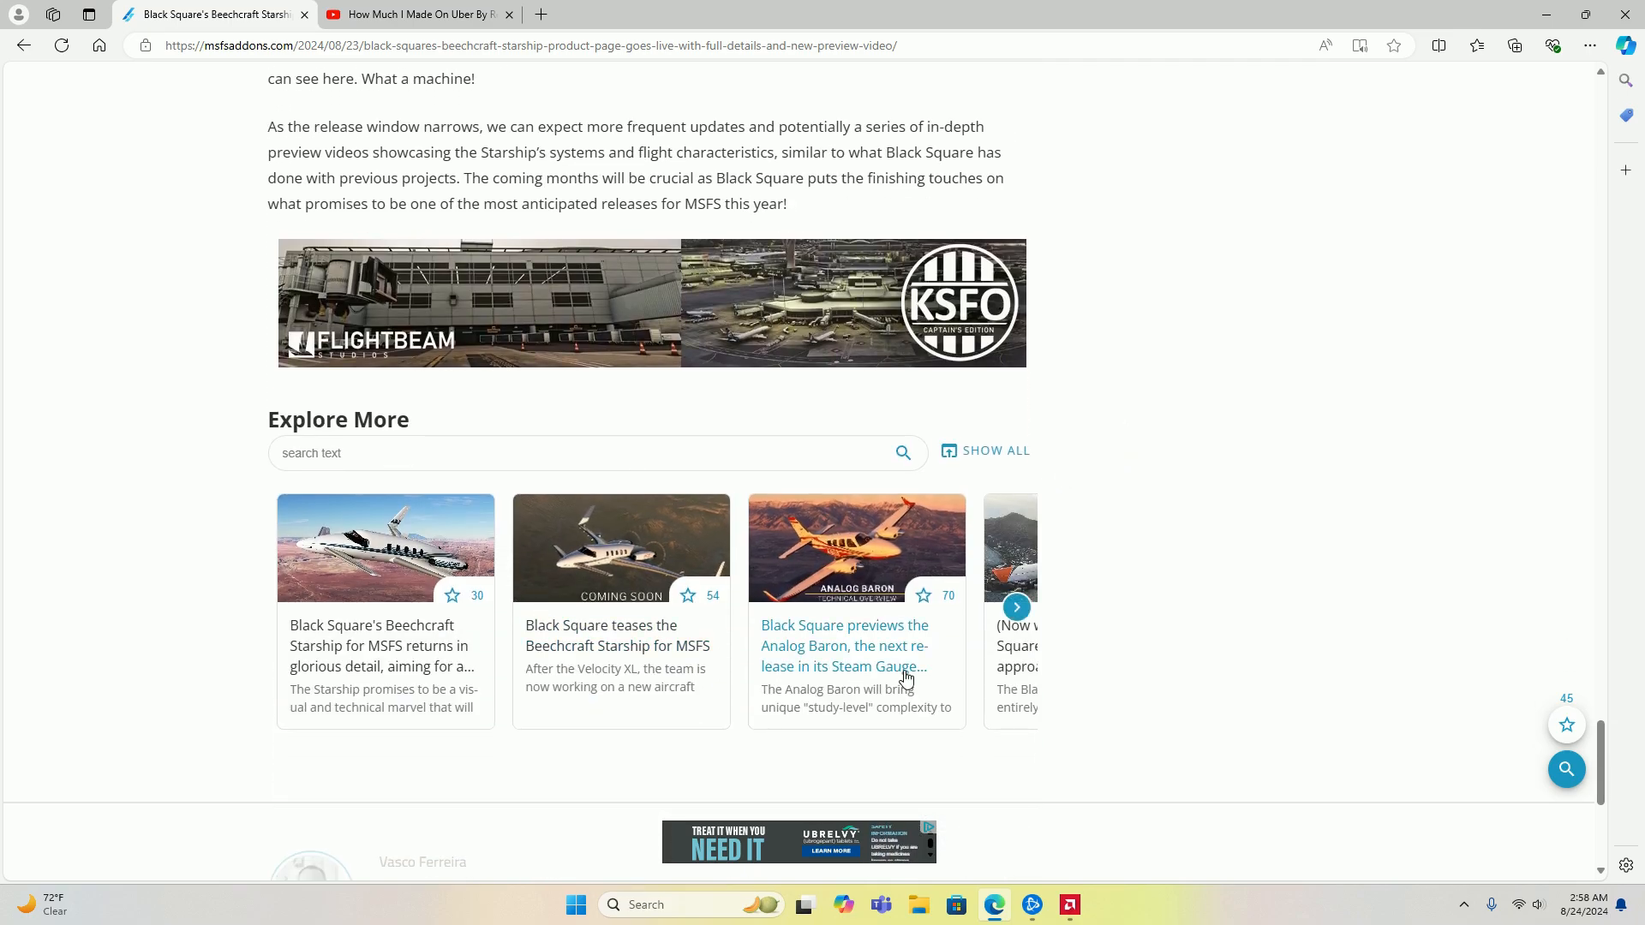
Step: Scroll back to the article top, then down past the intro and video to the release-timeline paragraph
scroll("up", 3)
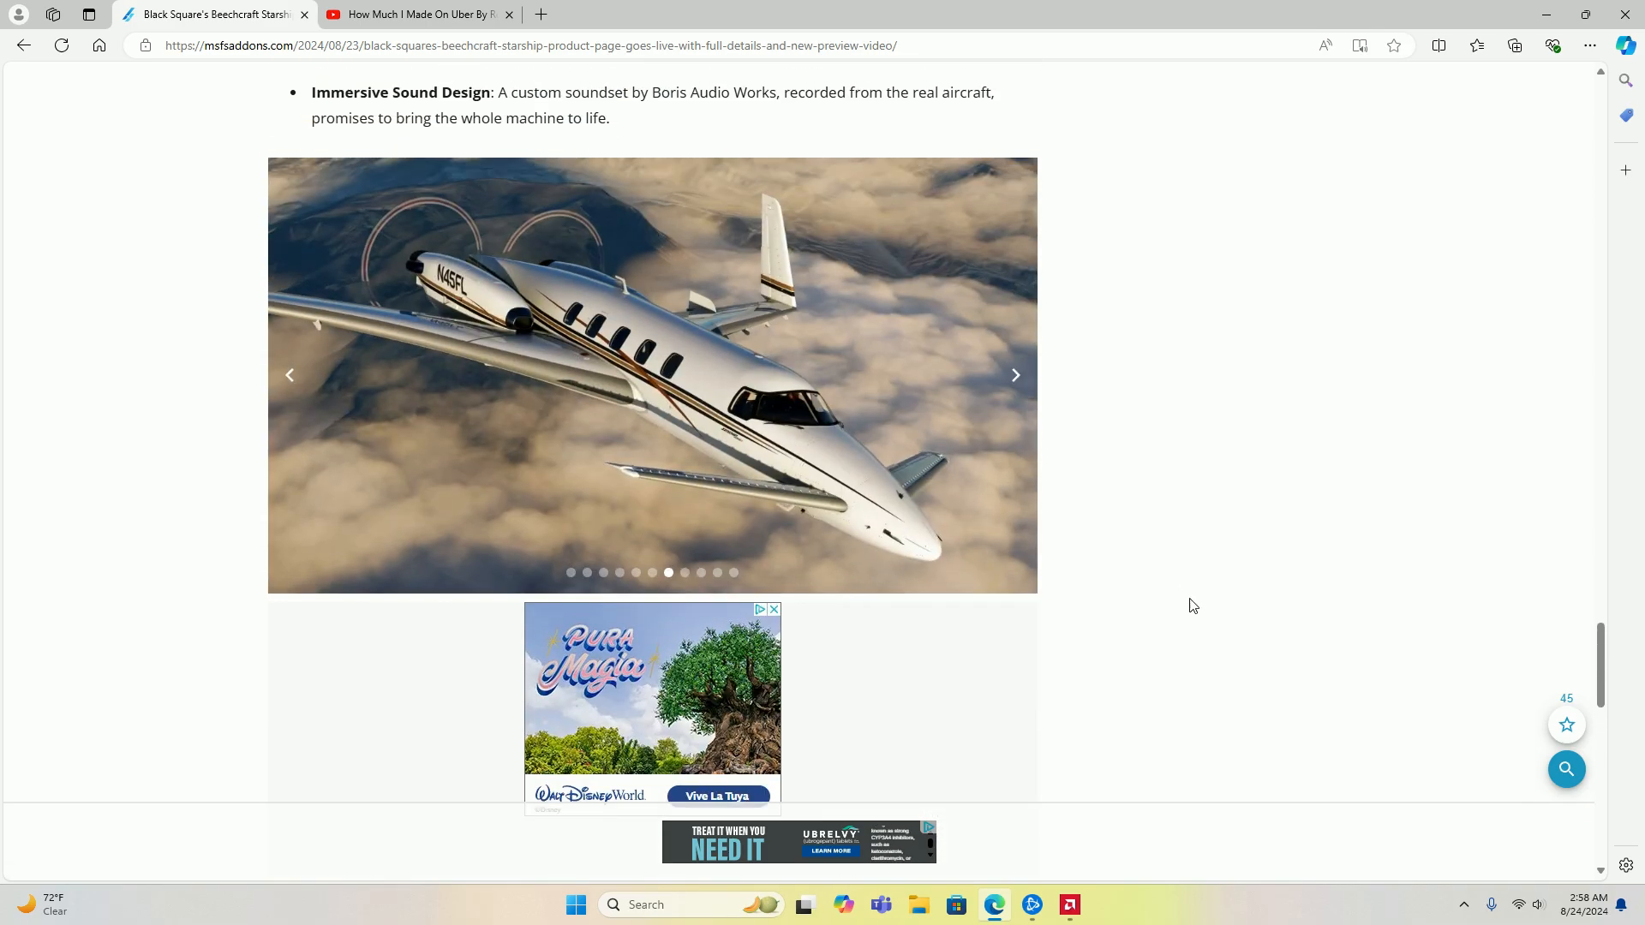
scroll("up", 3)
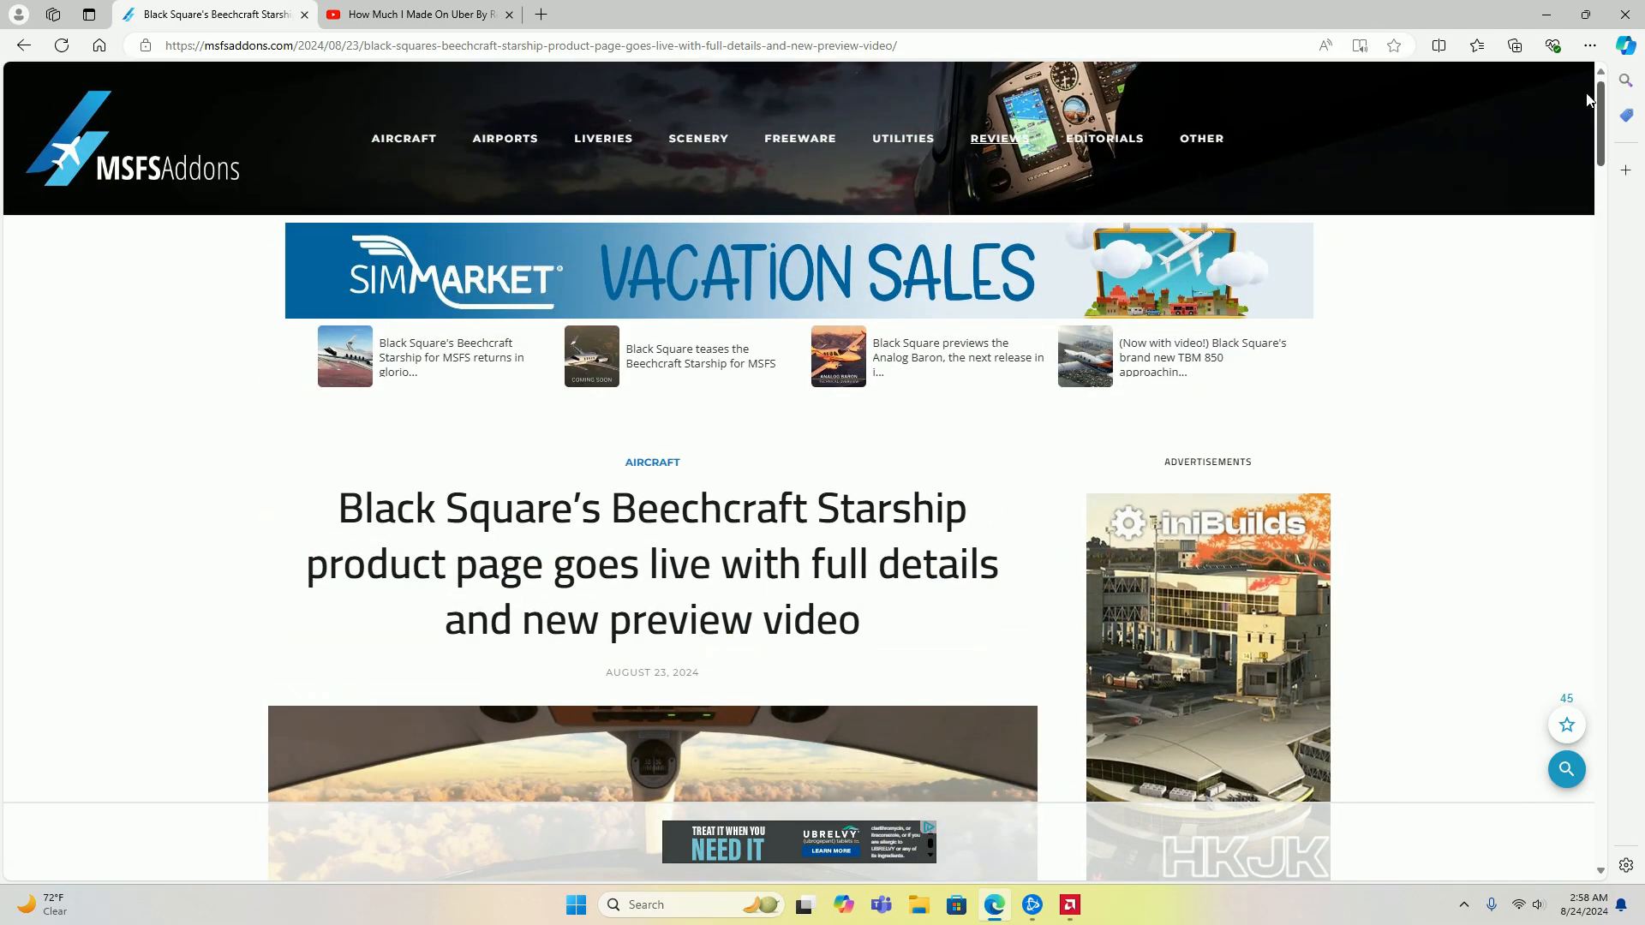
mouse_move(708, 679)
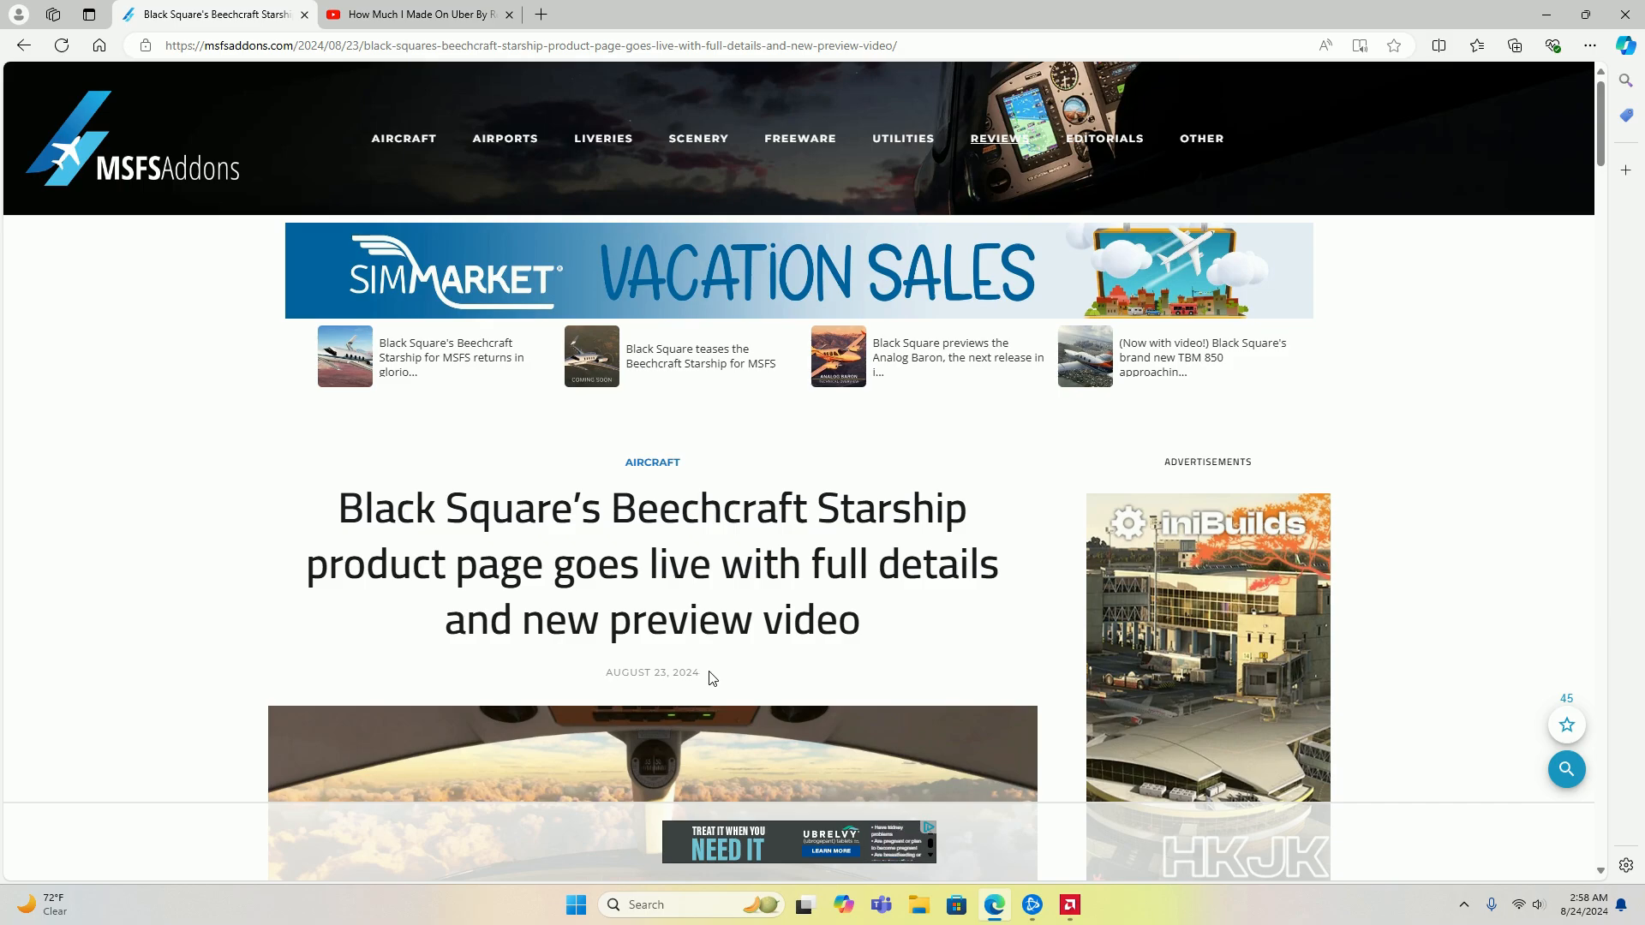
scroll("down", 3)
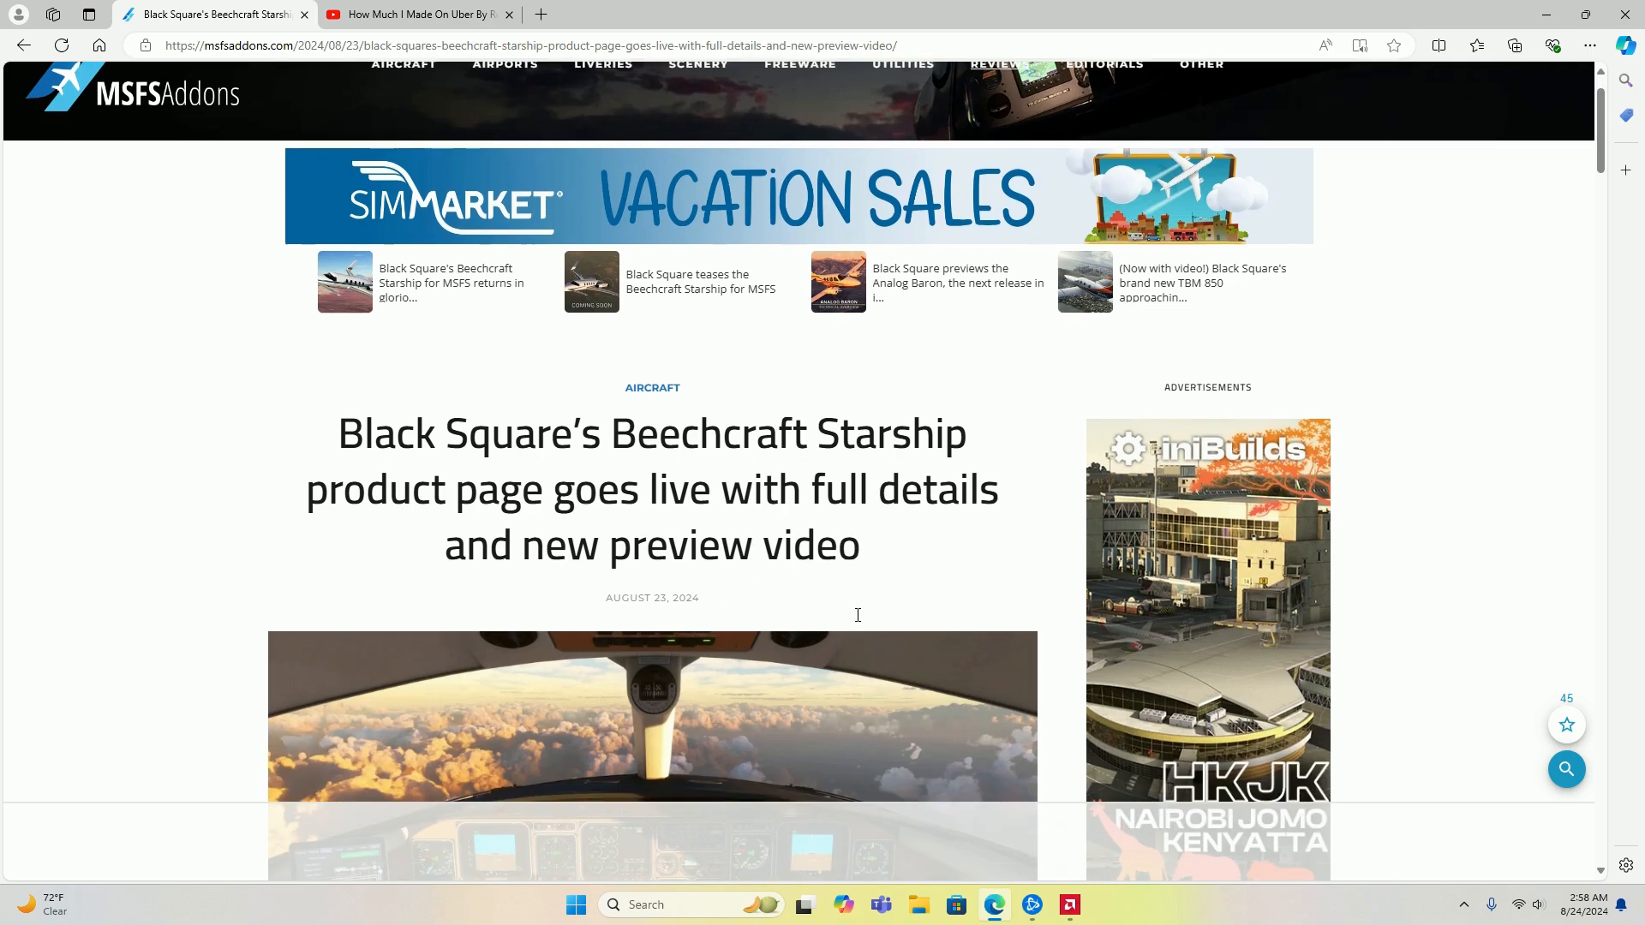
scroll("down", 3)
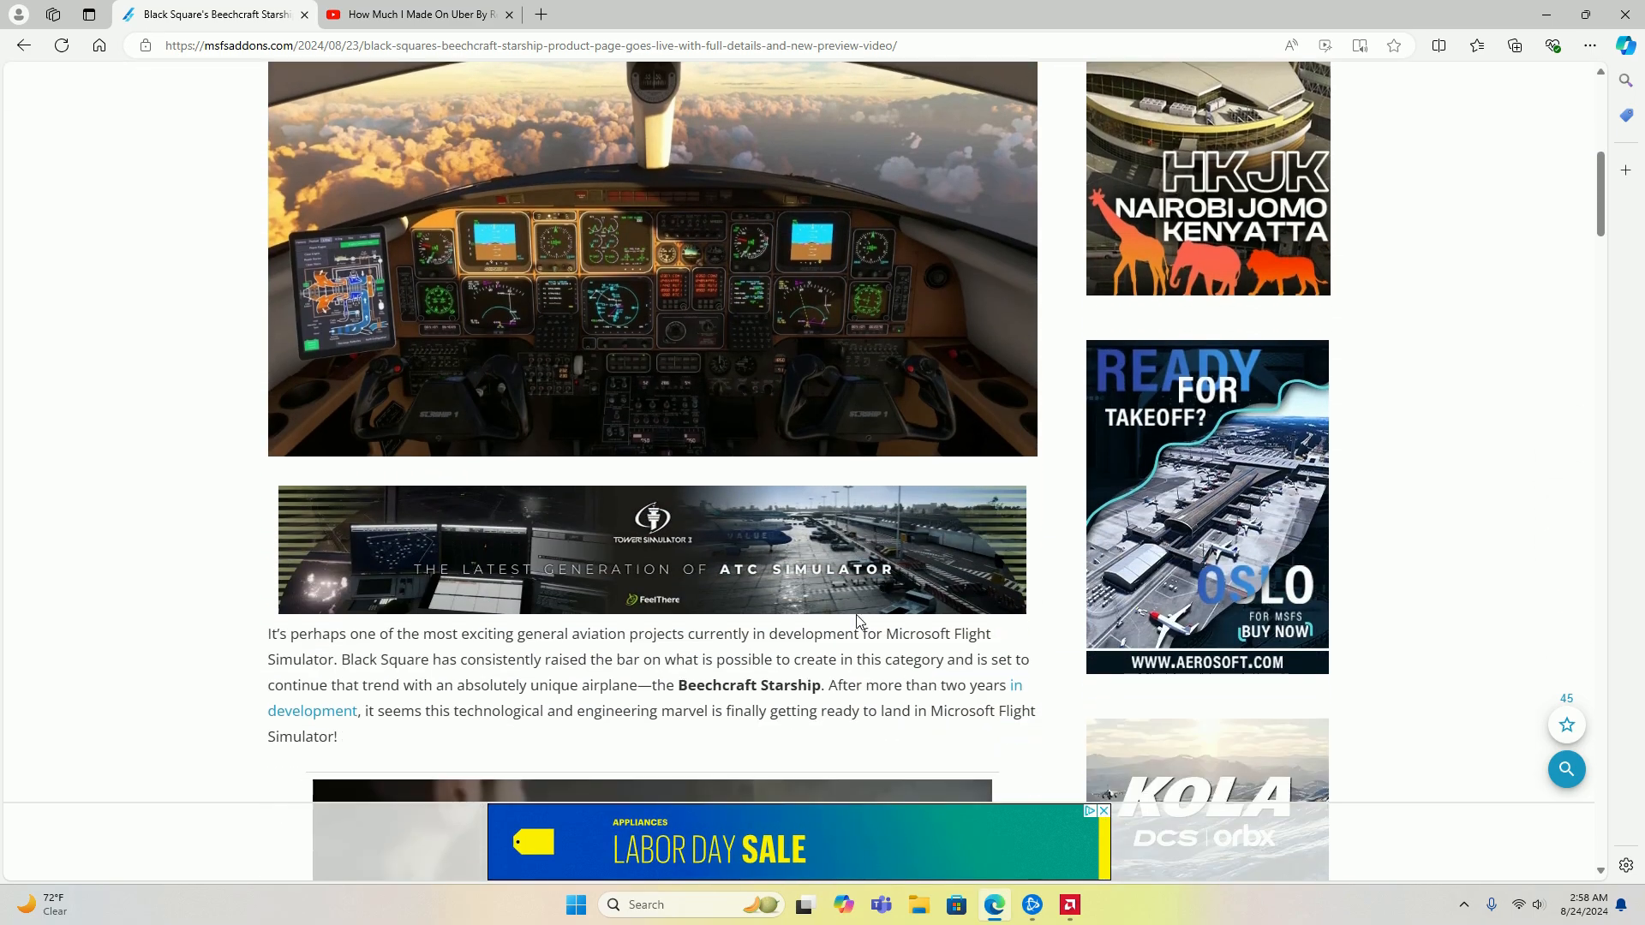
scroll("down", 3)
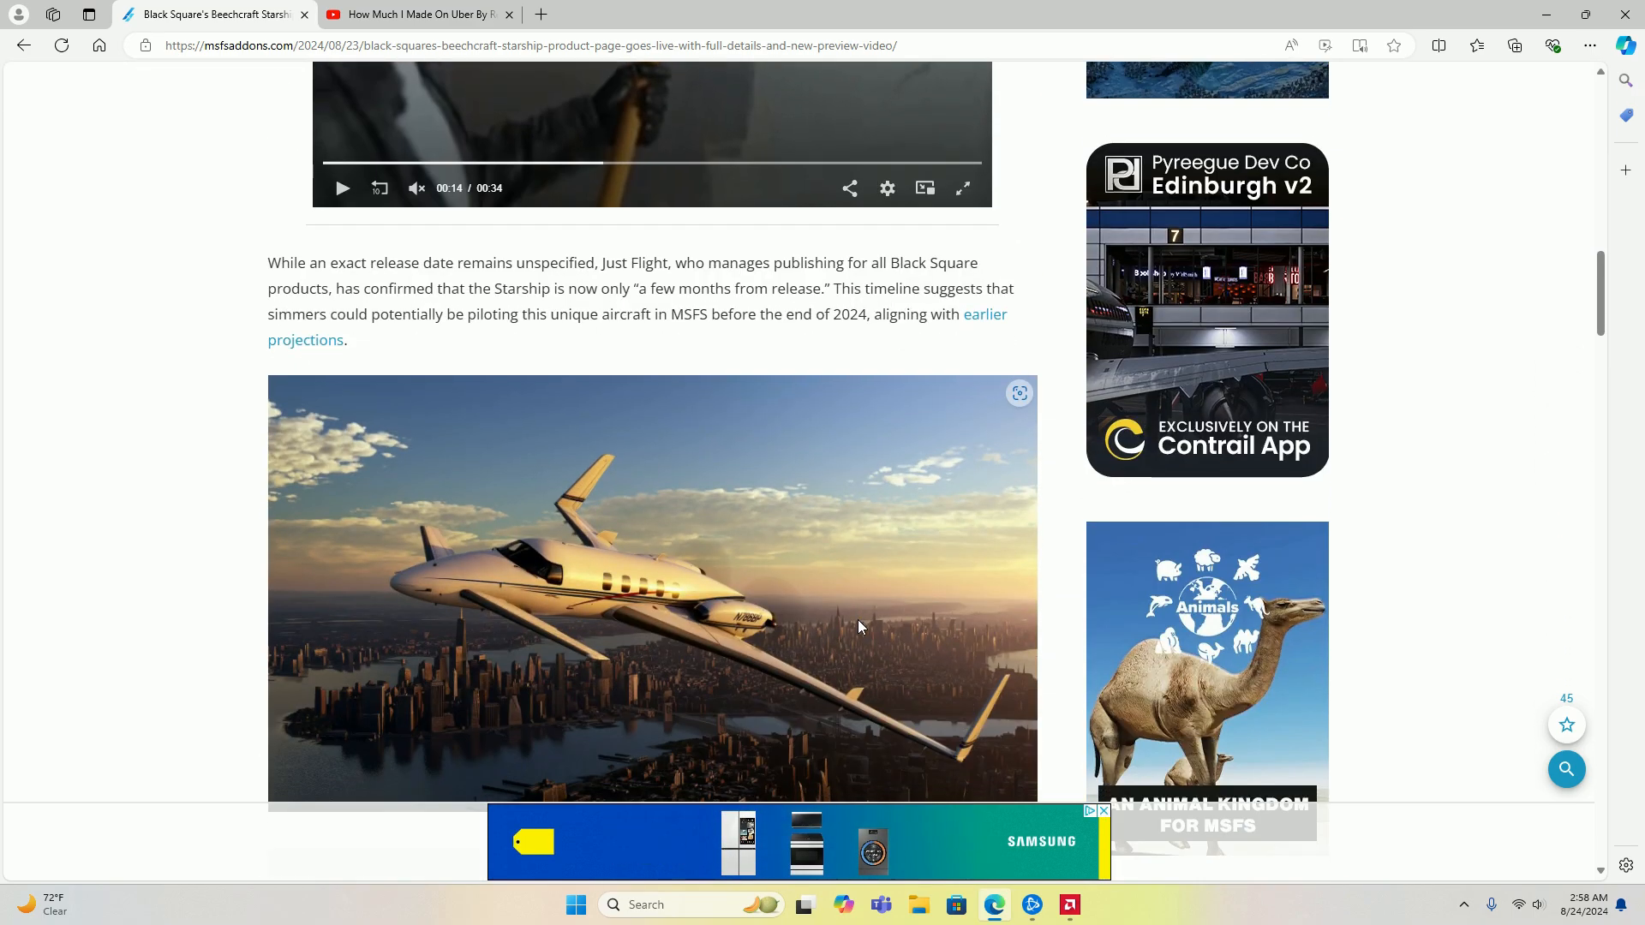
scroll("down", 3)
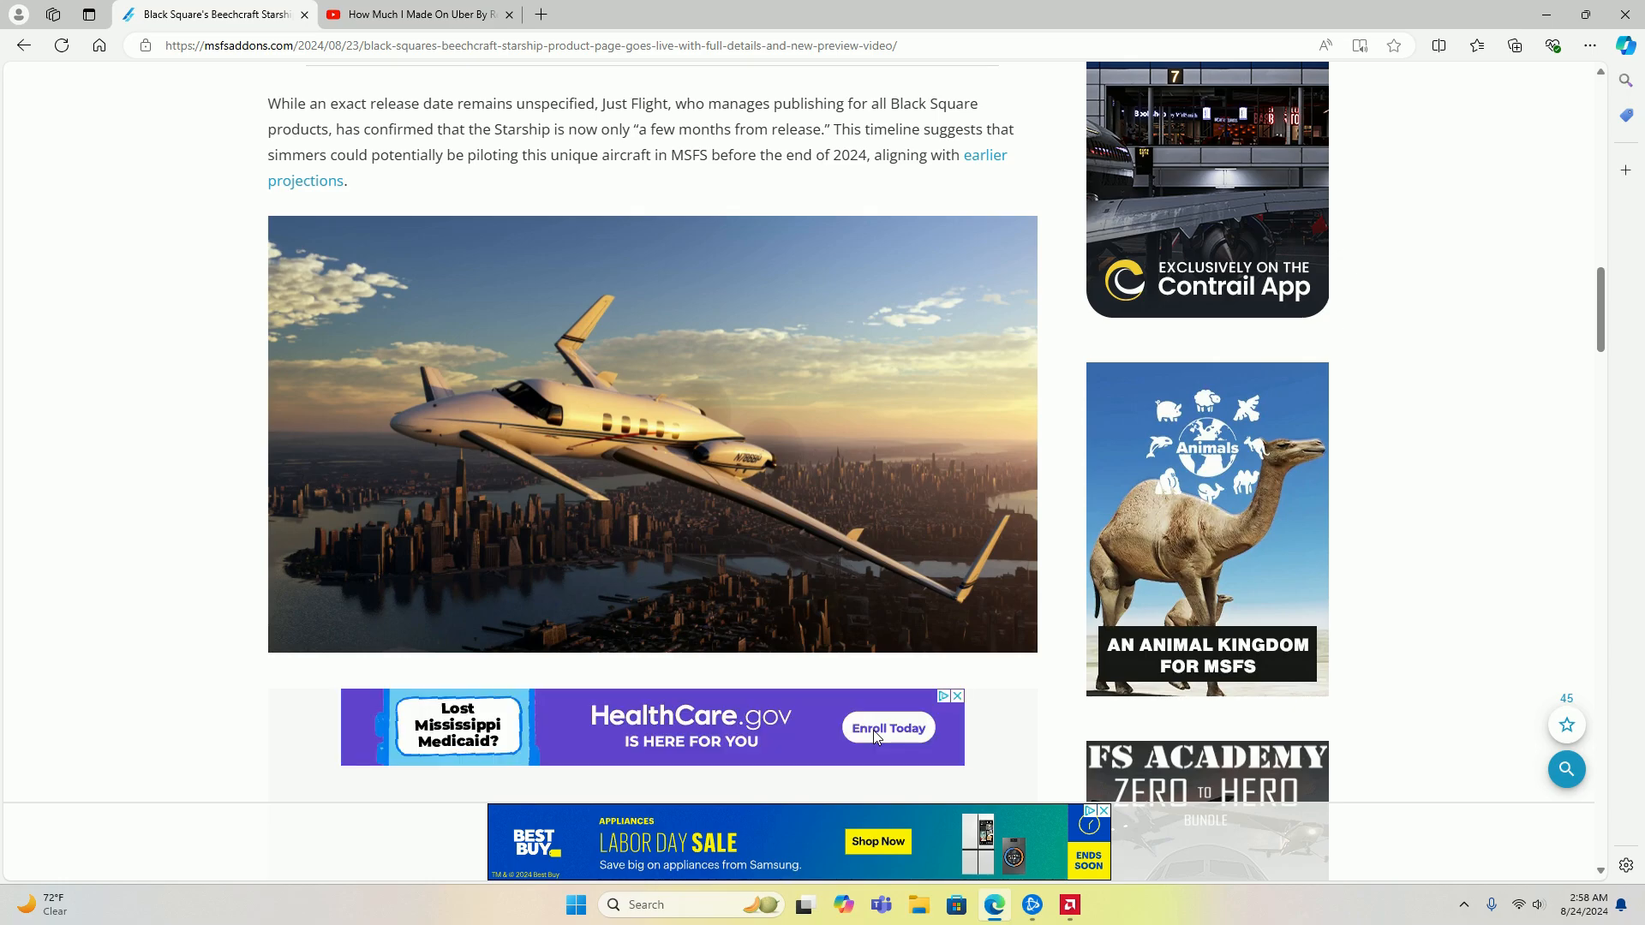
mouse_move(875, 736)
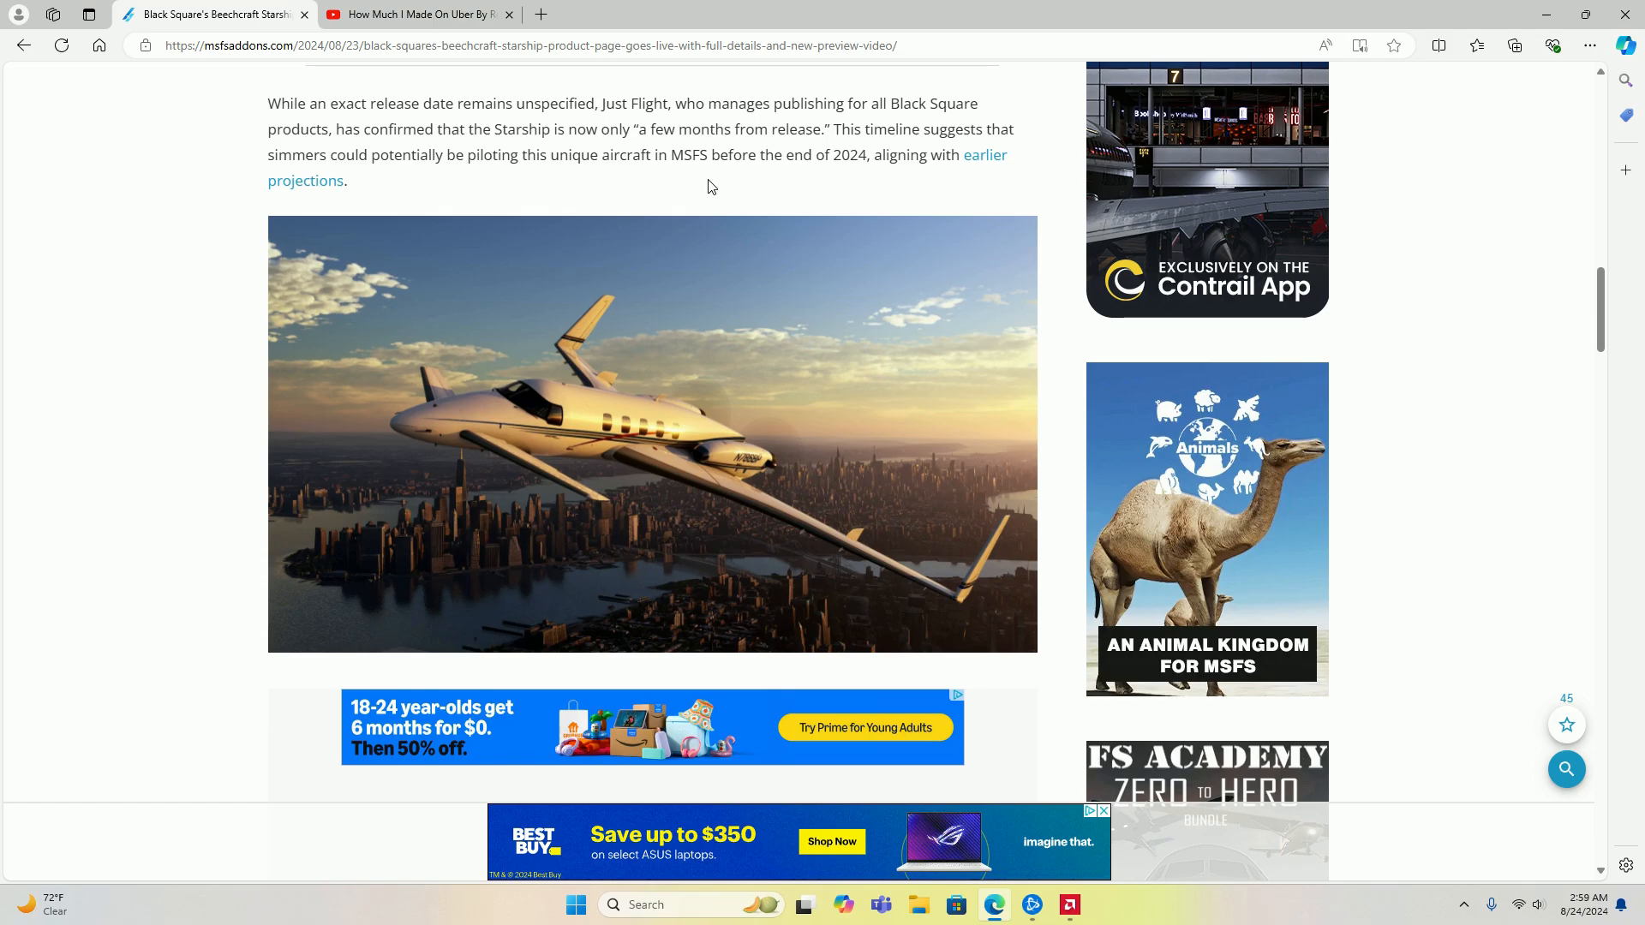
Step: Scroll up past the preview video to the article title, date and cockpit hero image
scroll("up", 3)
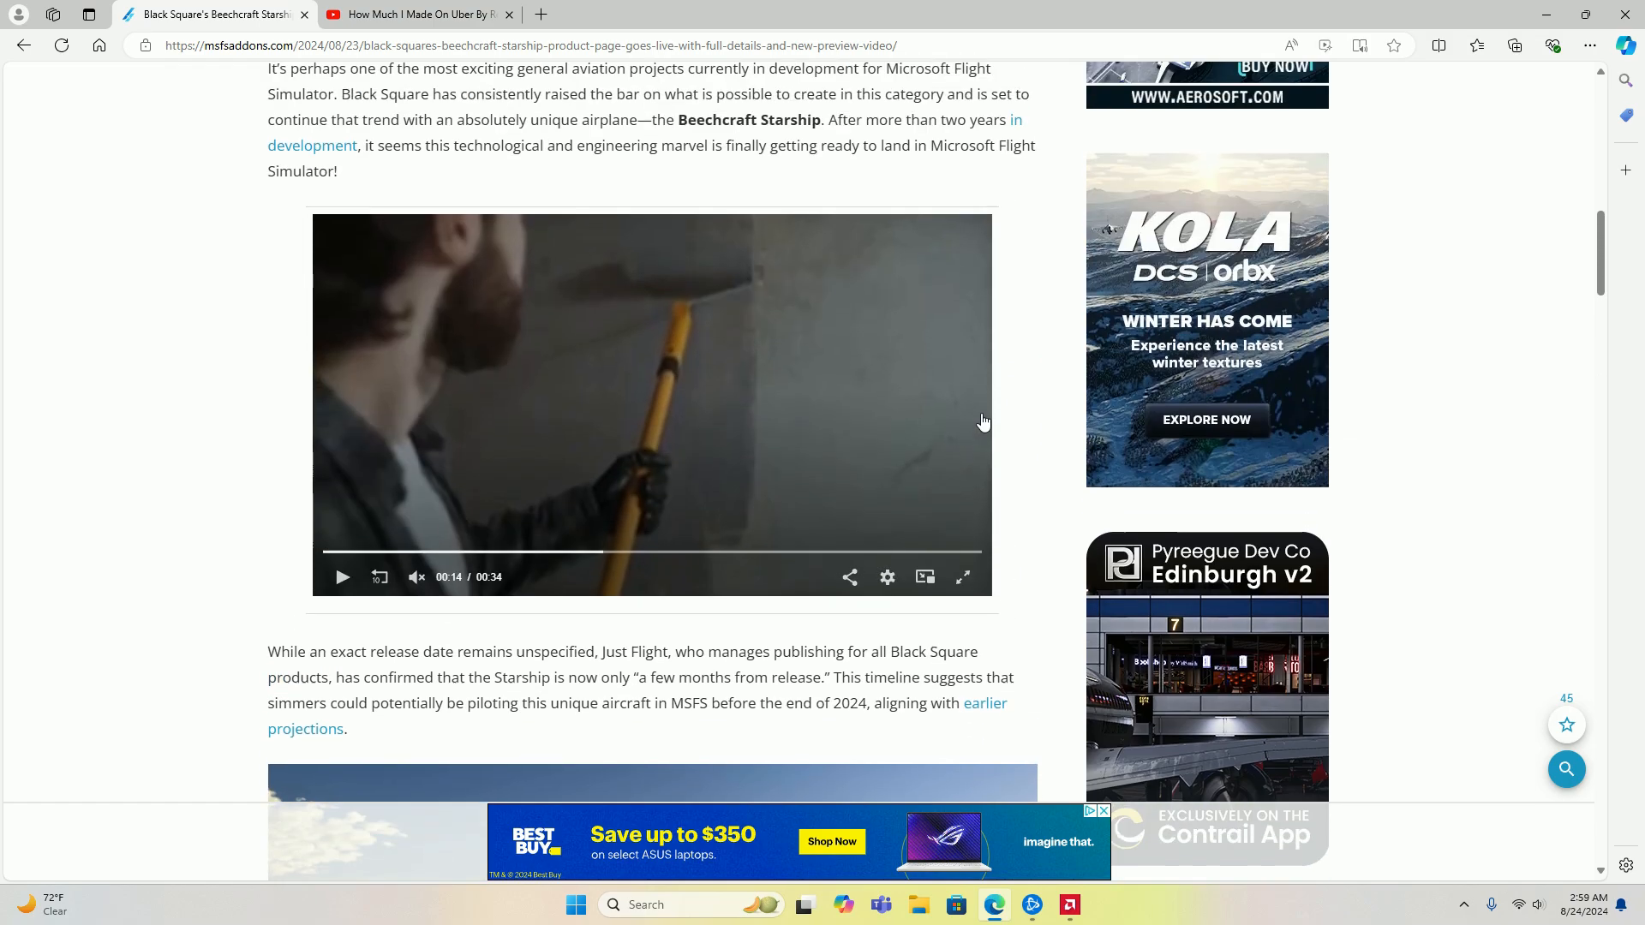
scroll("up", 3)
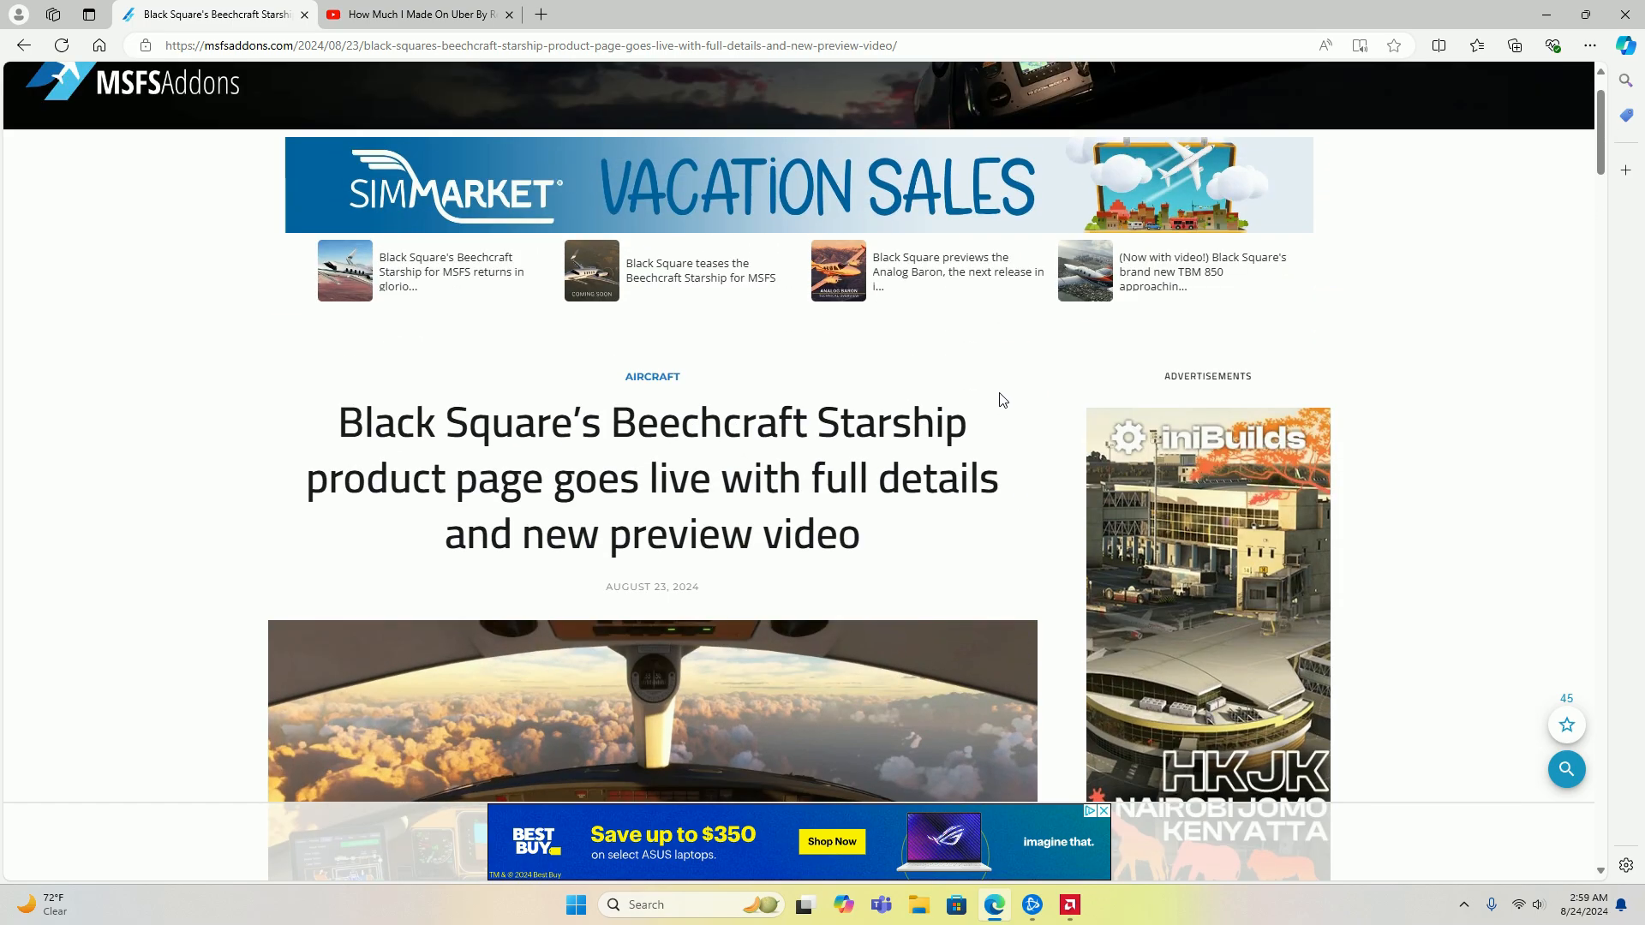
scroll("down", 3)
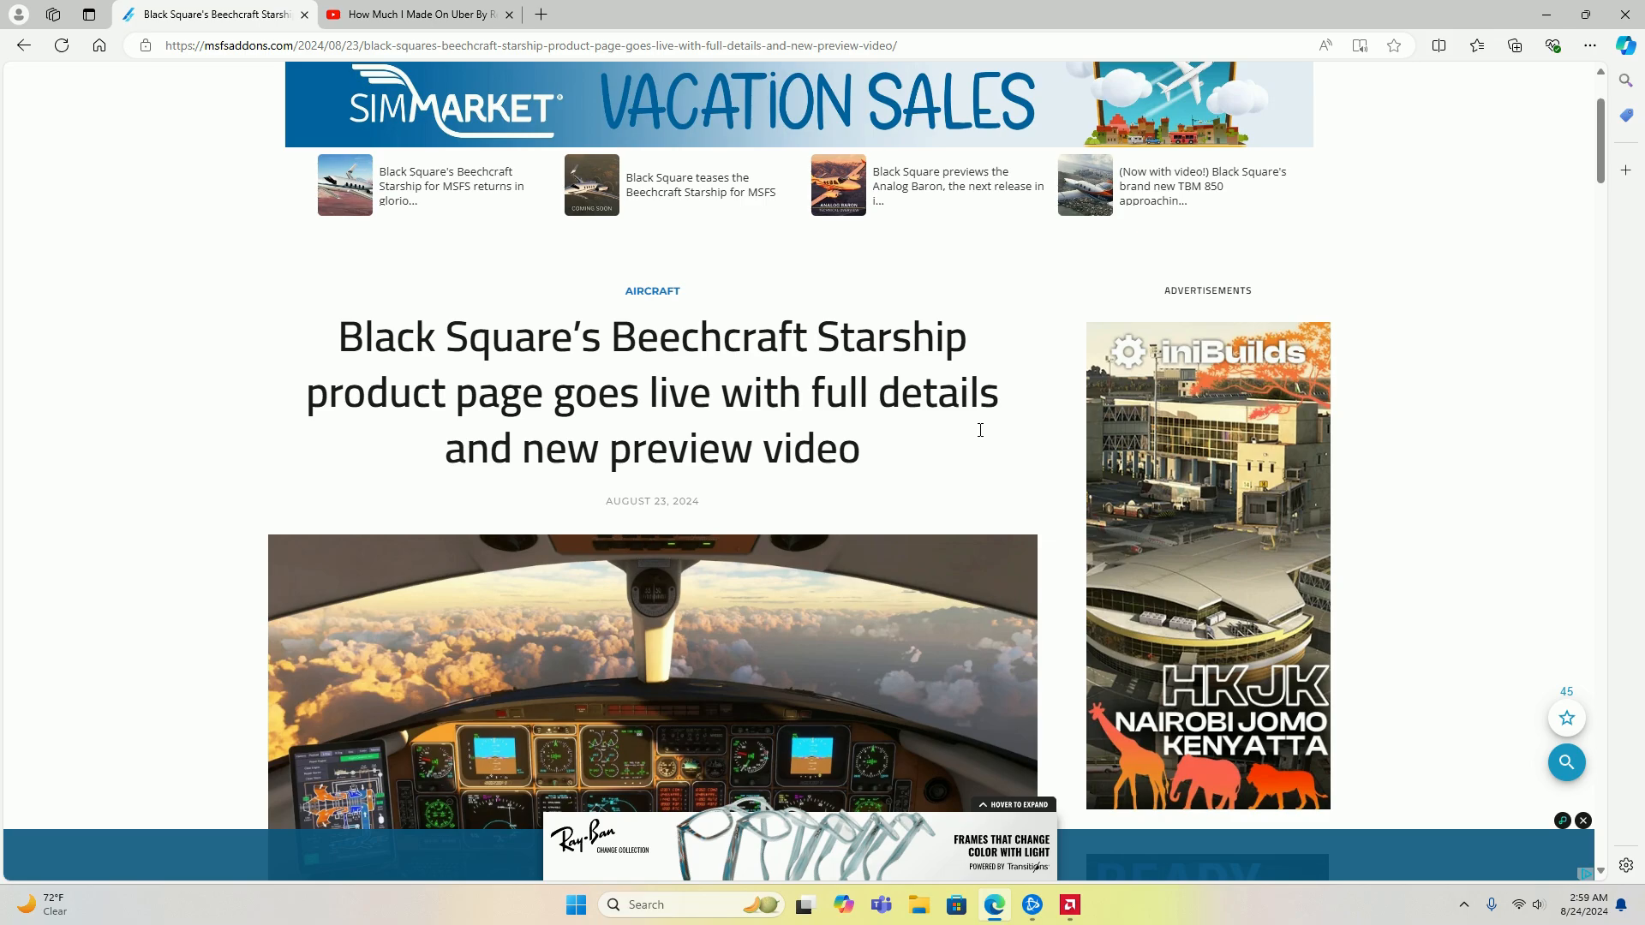
scroll("down", 3)
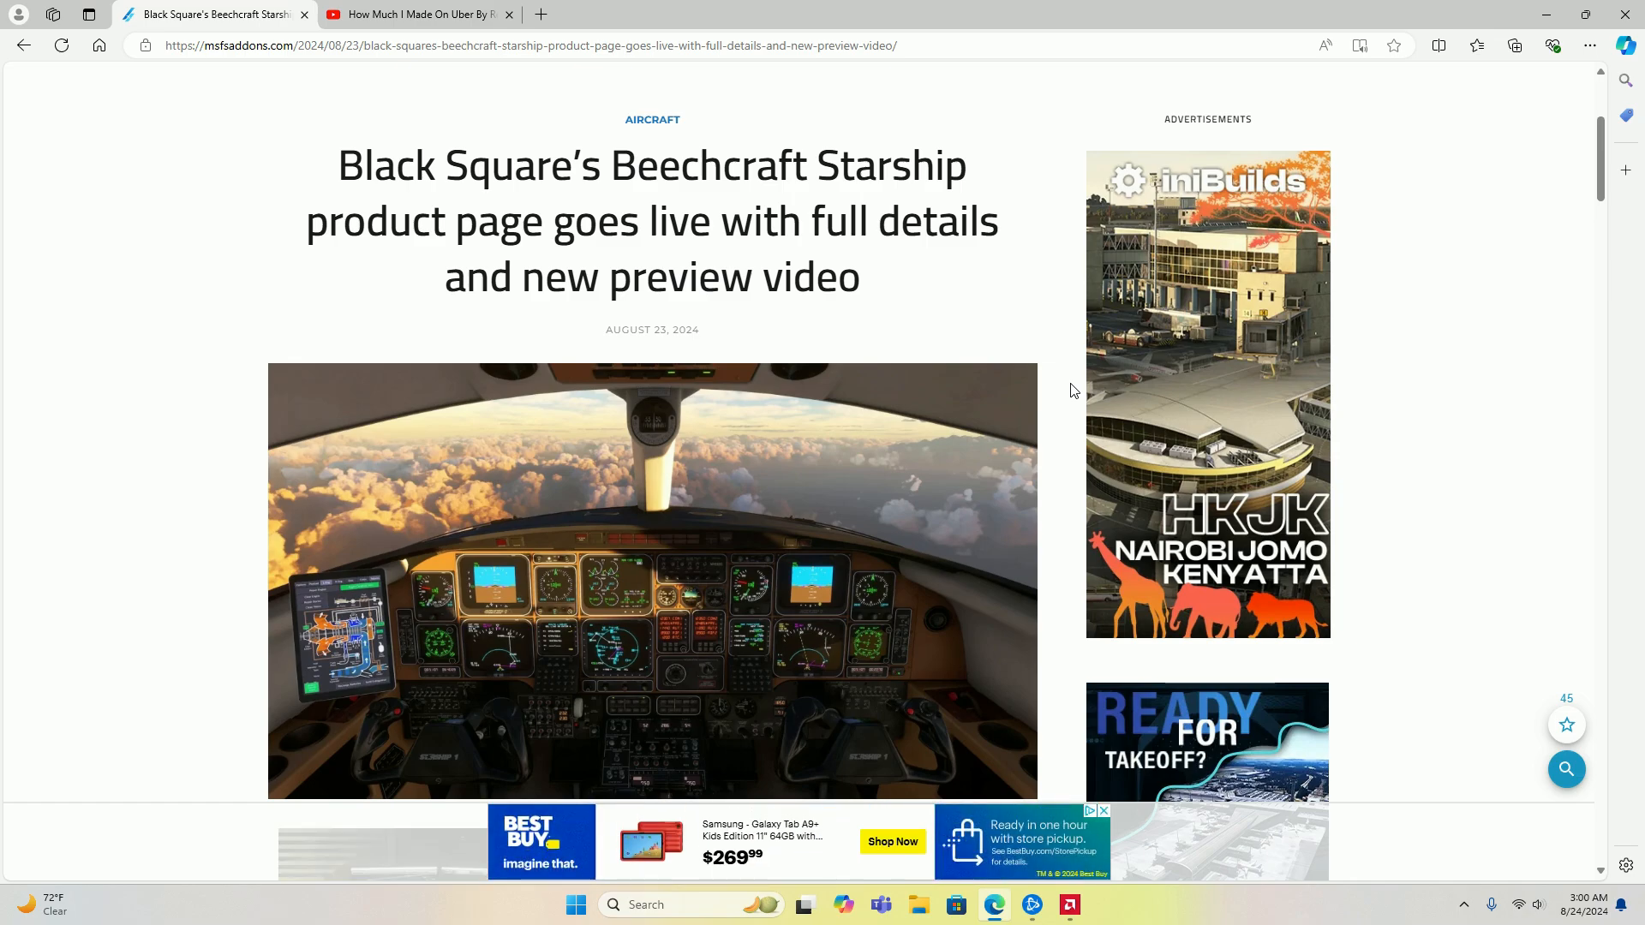
mouse_move(944, 305)
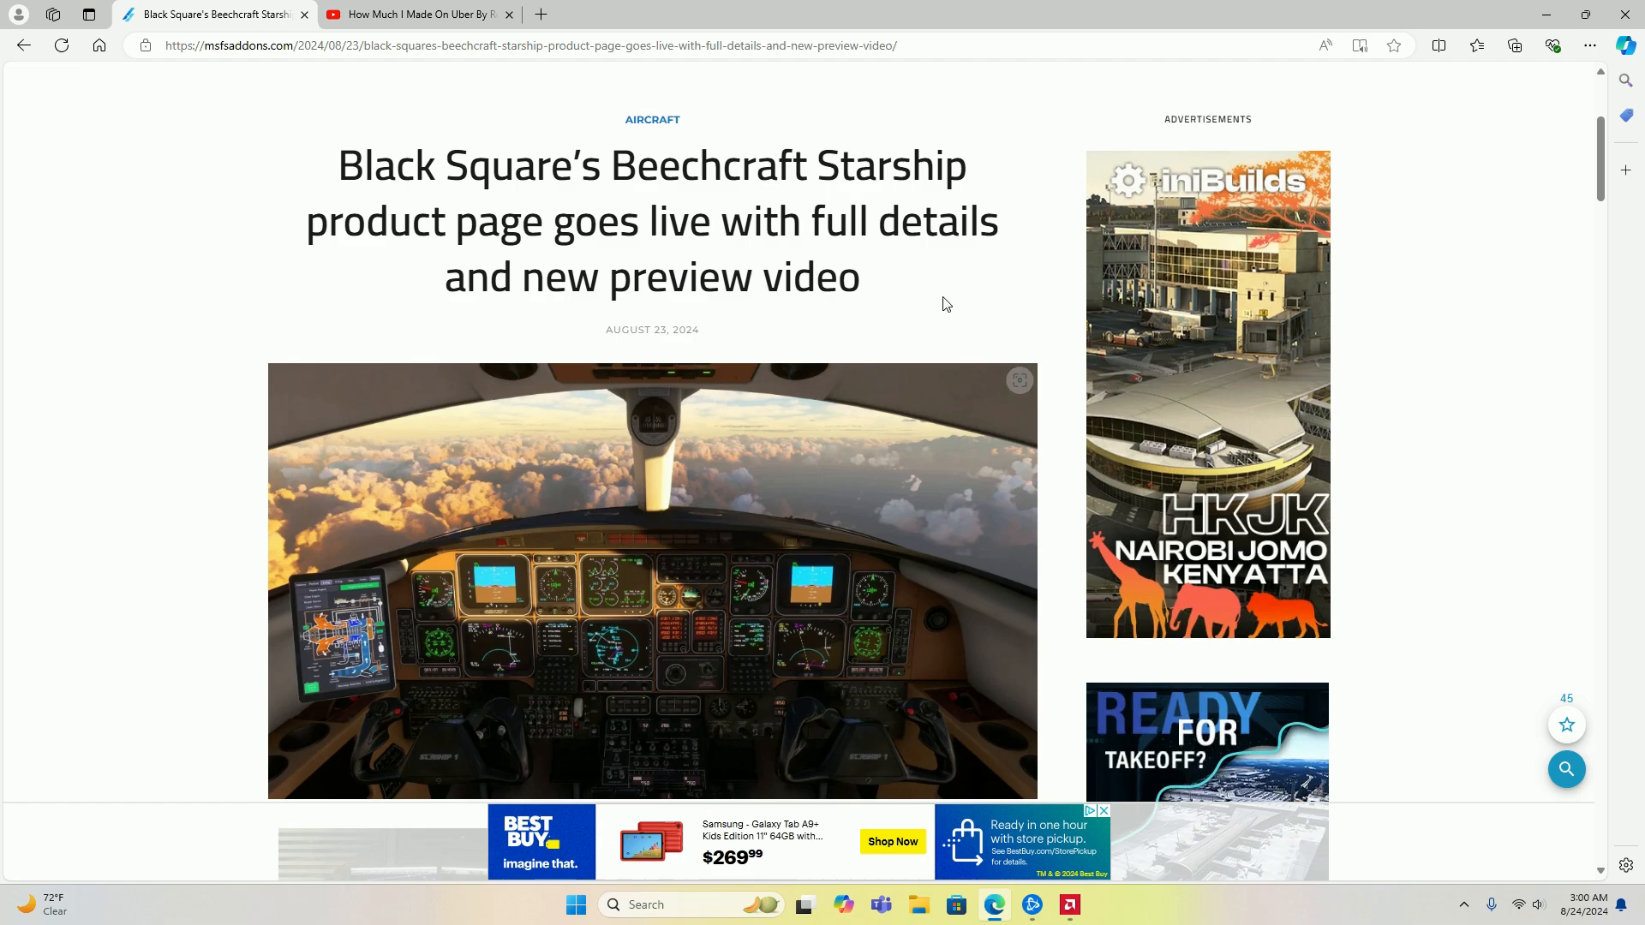
mouse_move(980, 303)
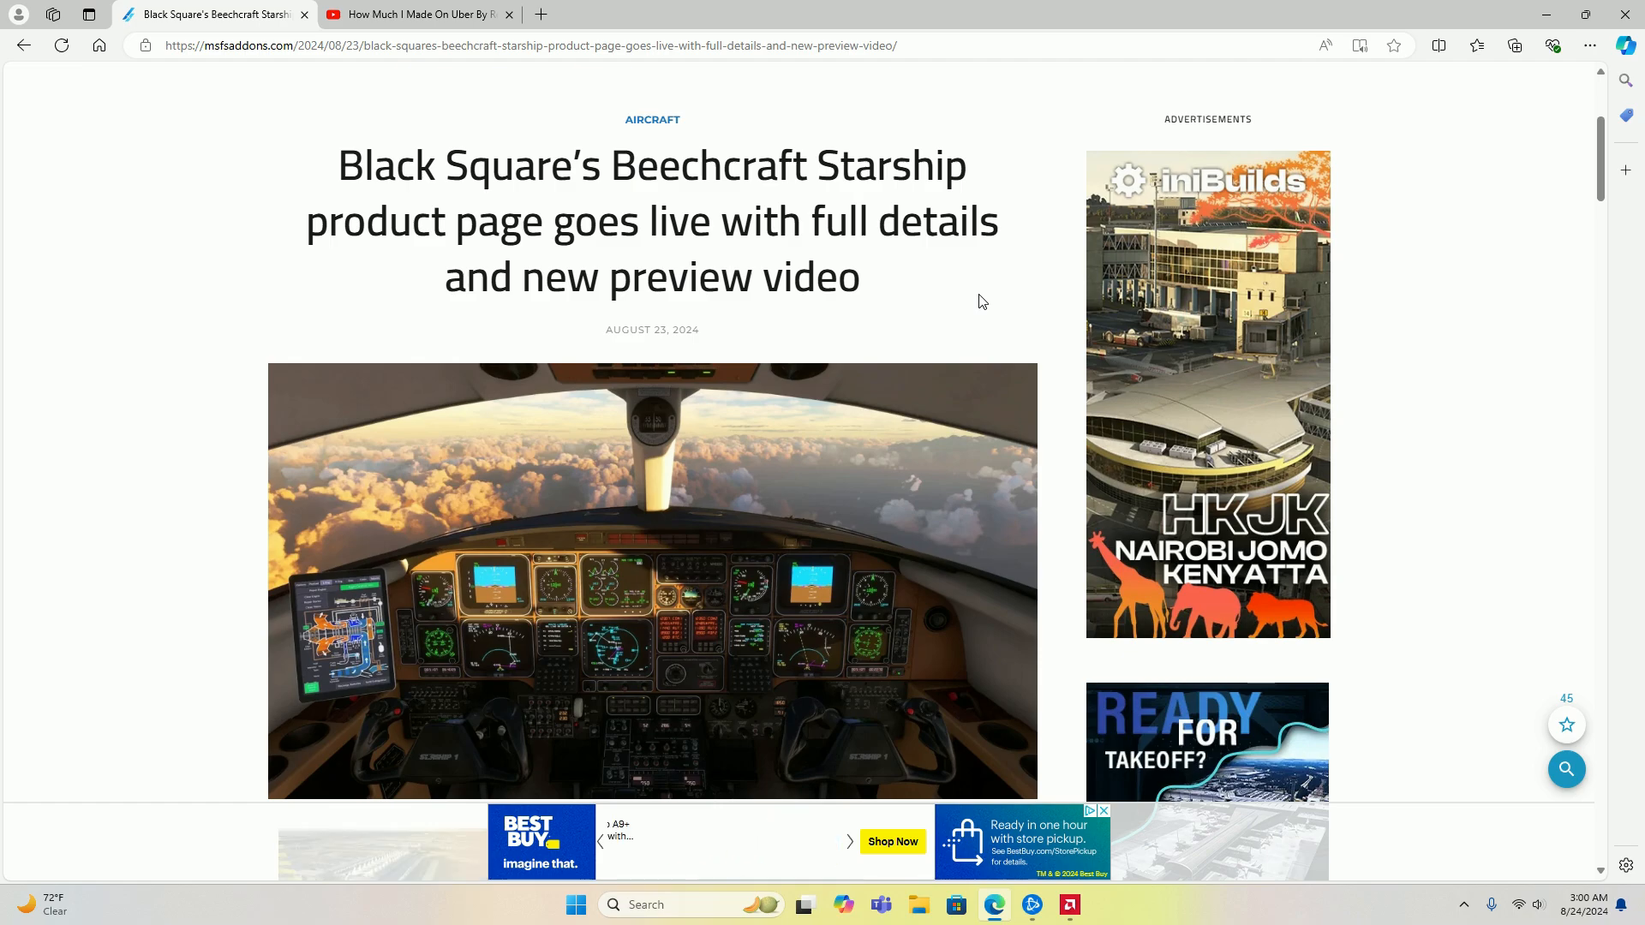
Step: Scroll down past the cockpit image and video to the release paragraph and city flyover photo
scroll("up", 3)
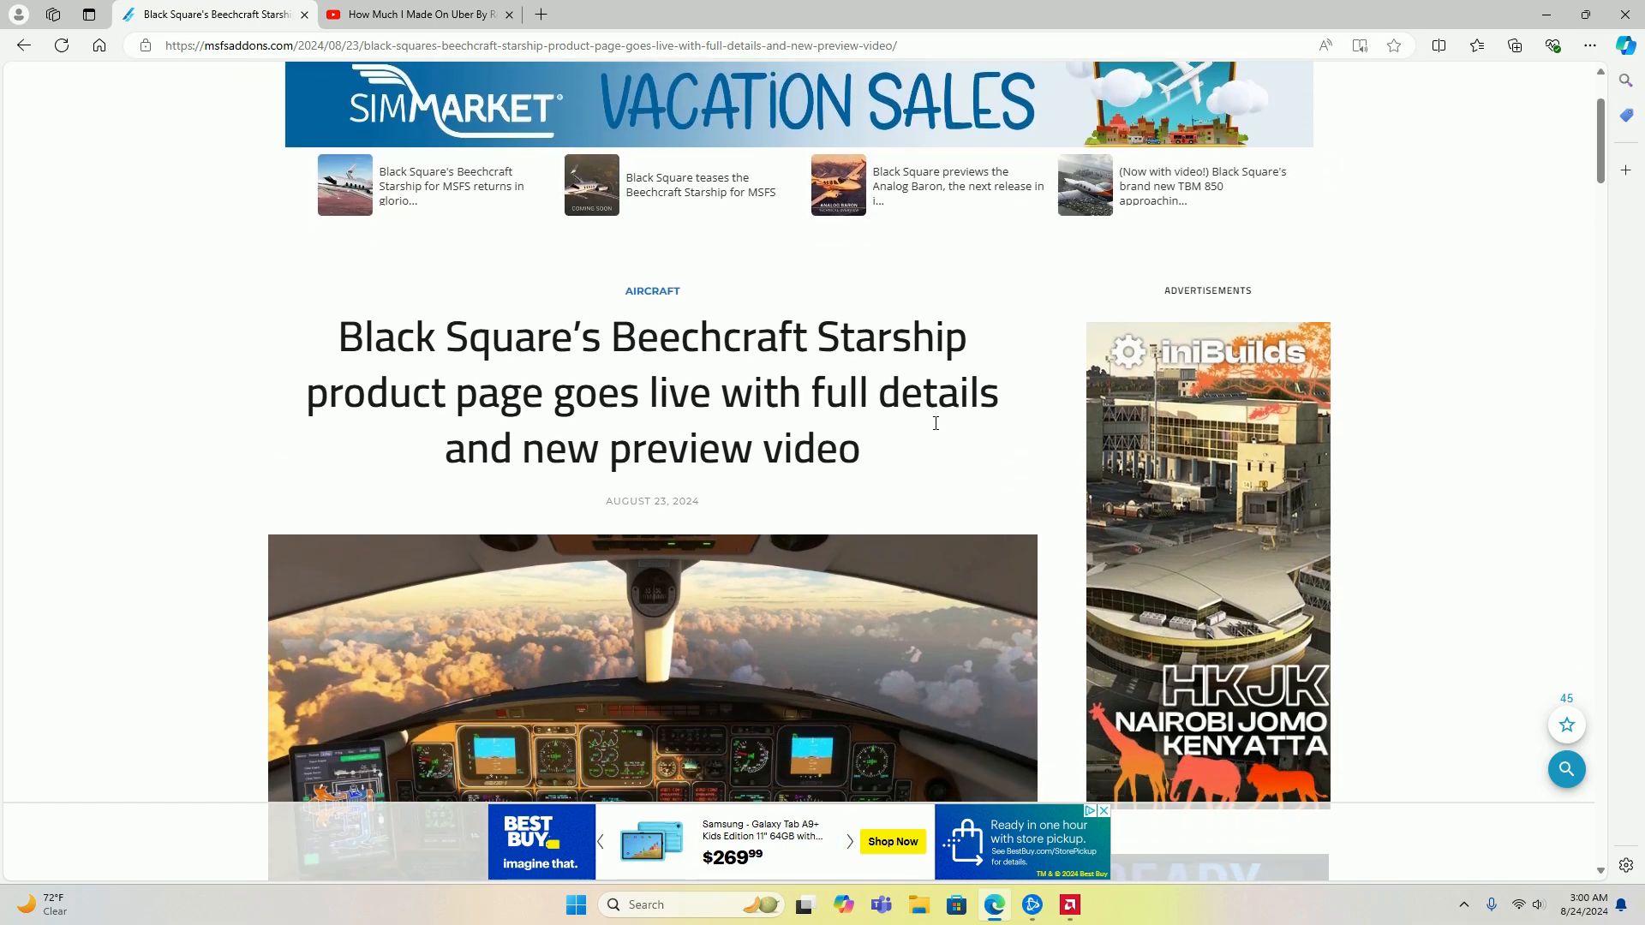
scroll("down", 3)
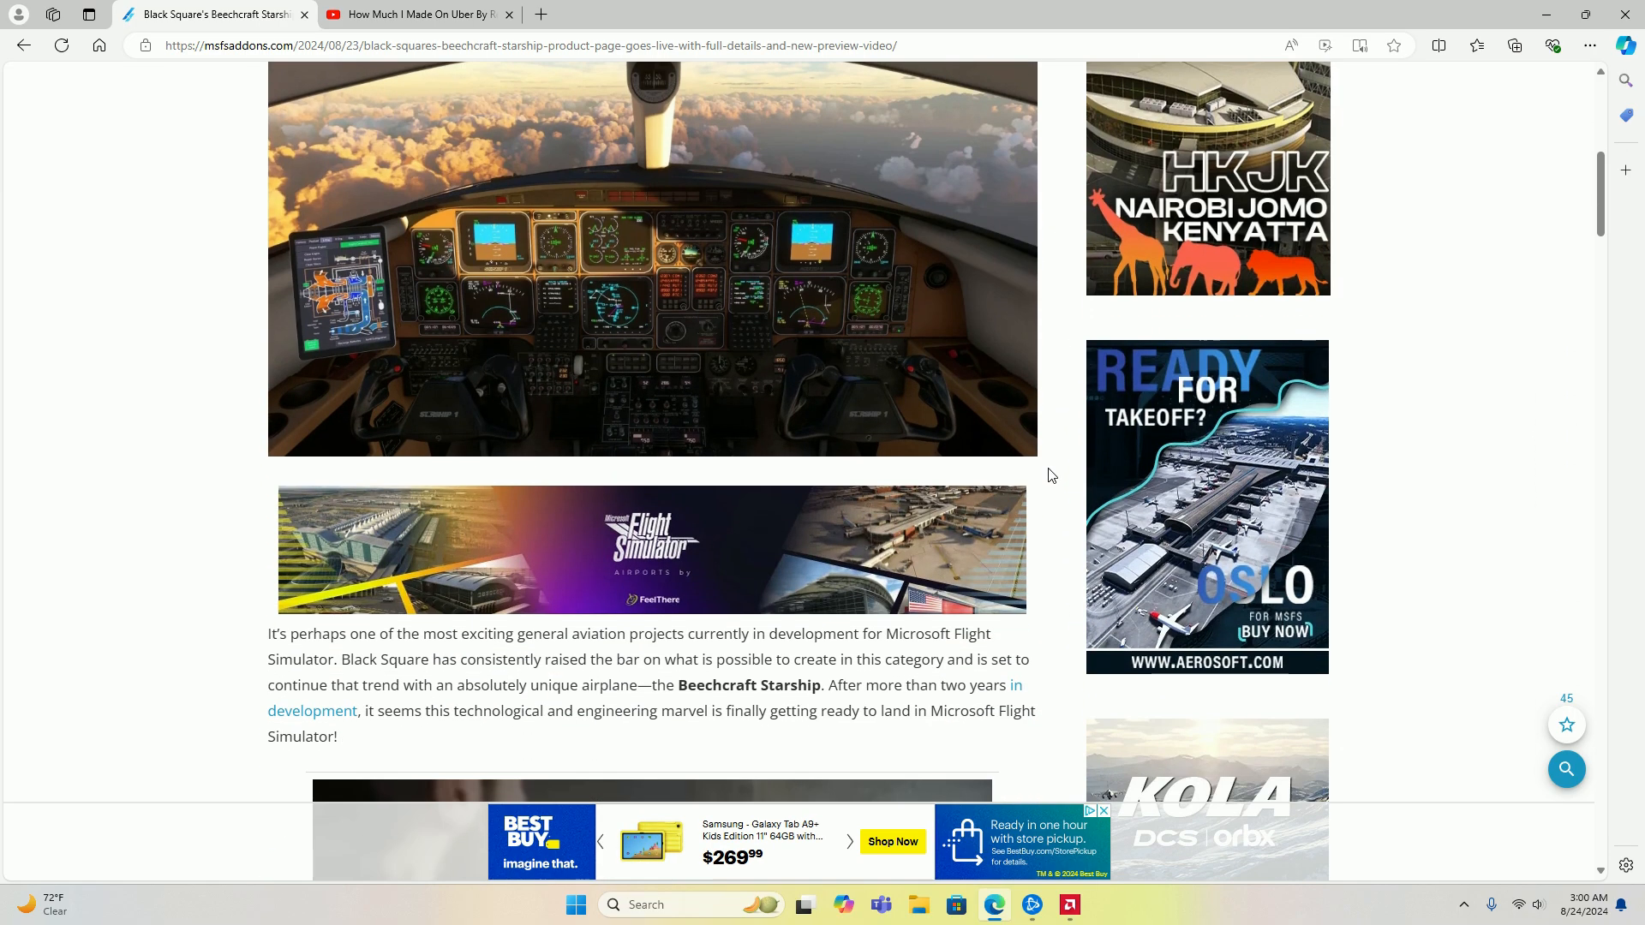
scroll("down", 3)
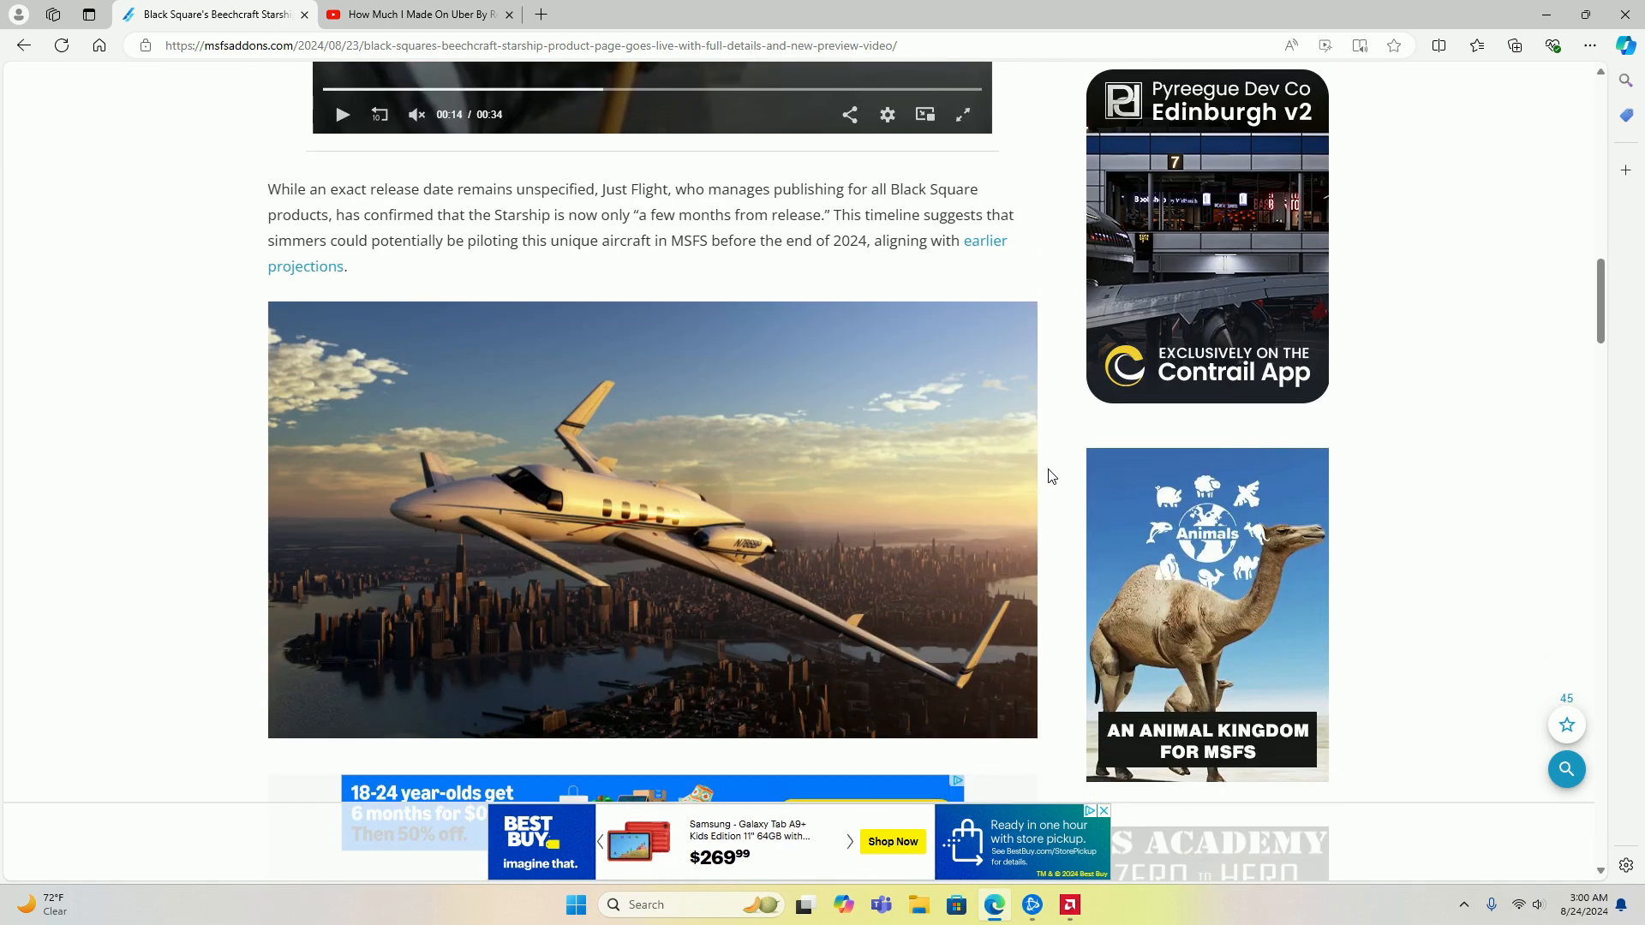
scroll("down", 3)
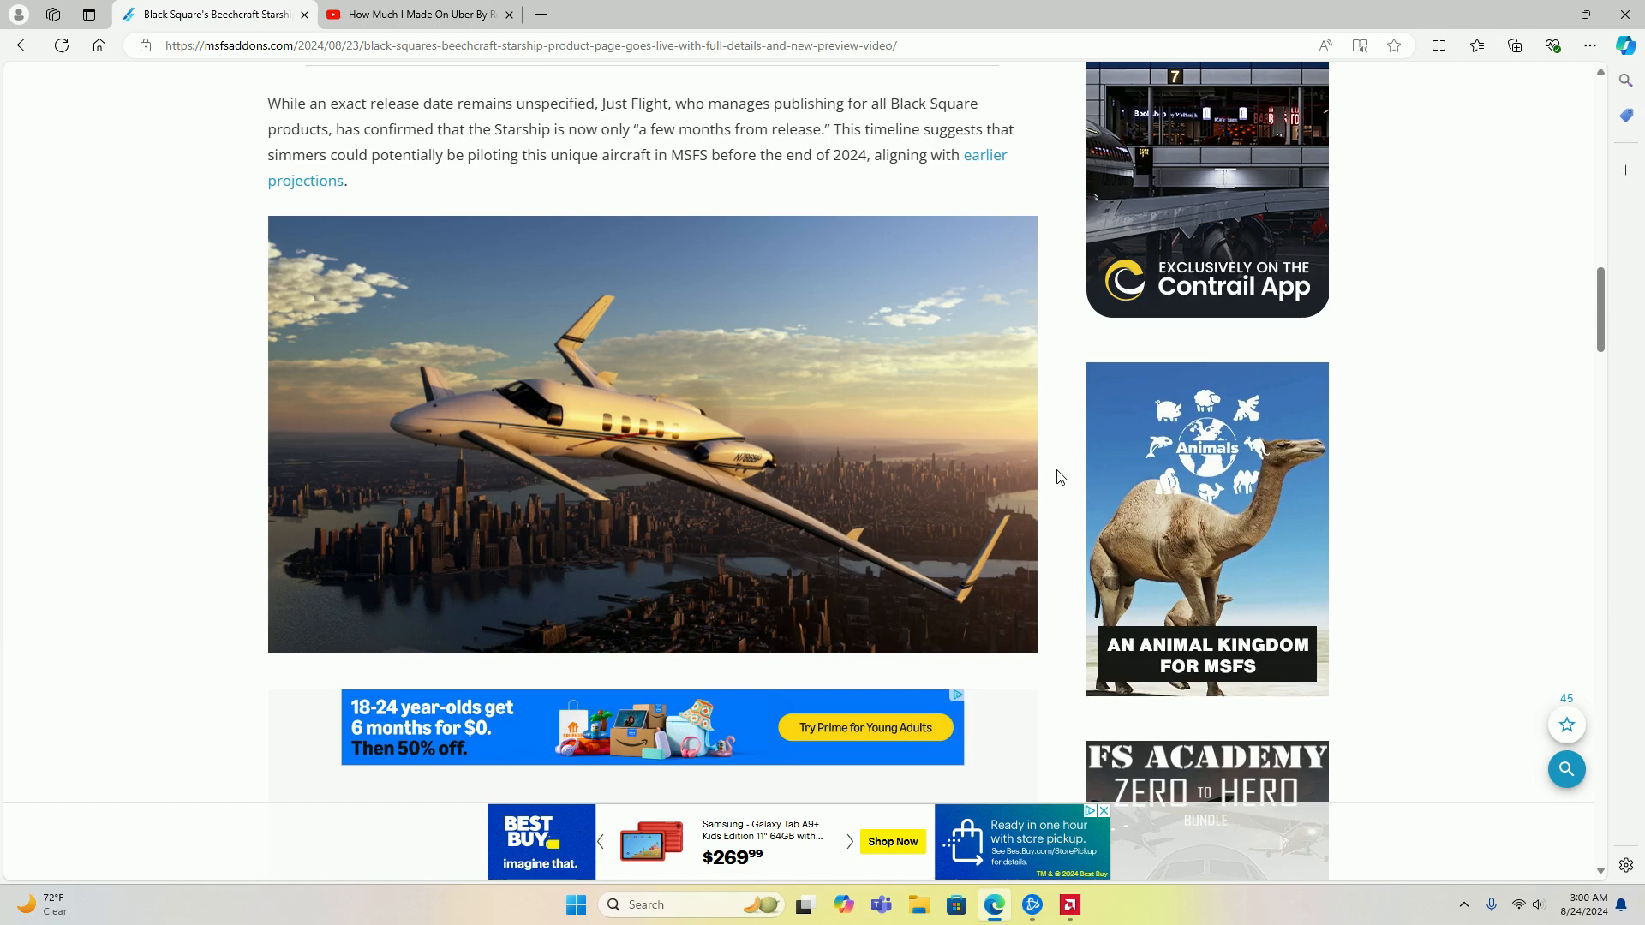